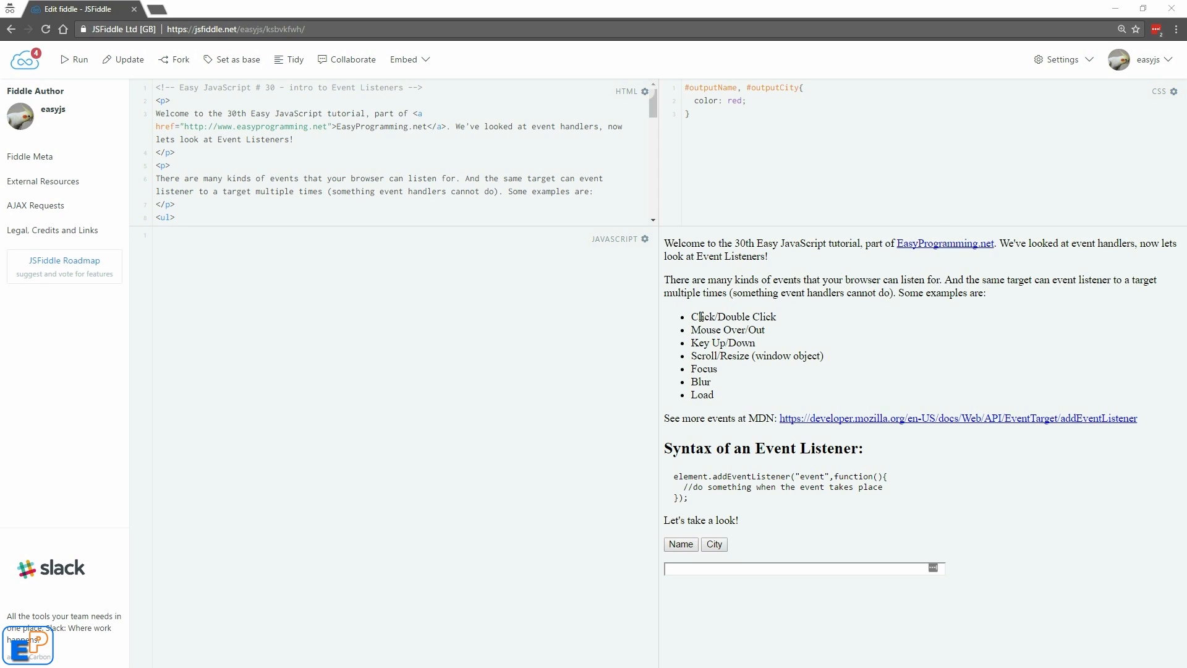
- Highlight 'click', addEventListener, the event argument and function() in the syntax reference
{"action": "double_click", "coordinate": [701, 316]}
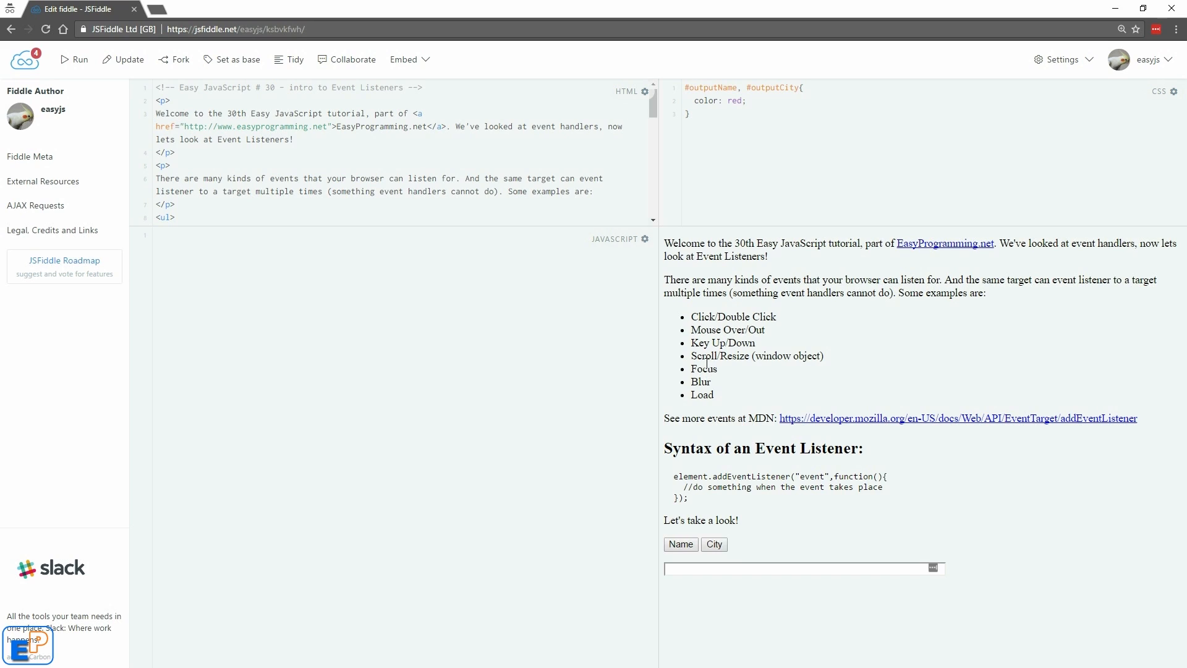
{"action": "mouse_move", "coordinate": [709, 394]}
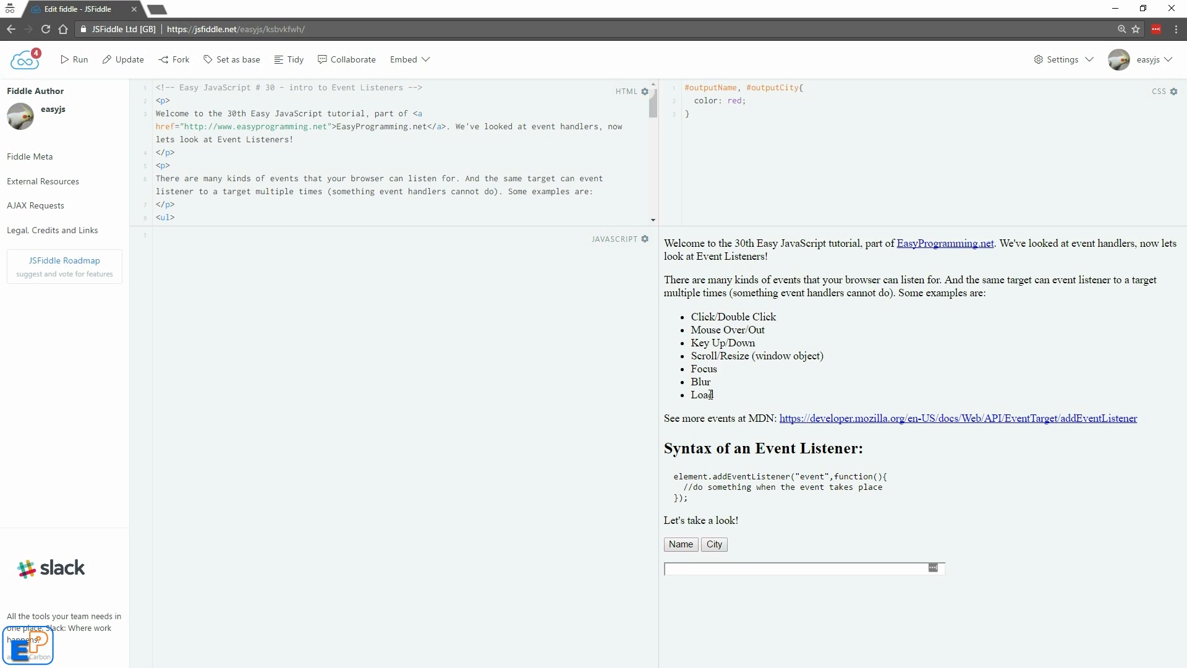
{"action": "mouse_move", "coordinate": [813, 429]}
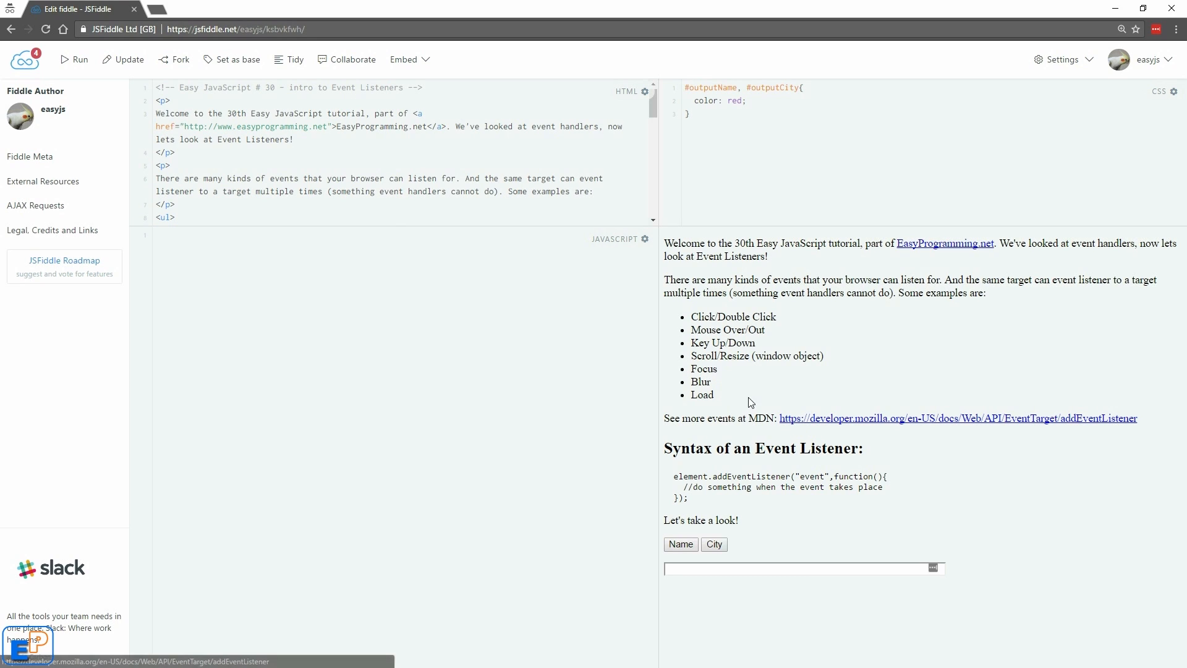
{"action": "mouse_move", "coordinate": [1003, 455]}
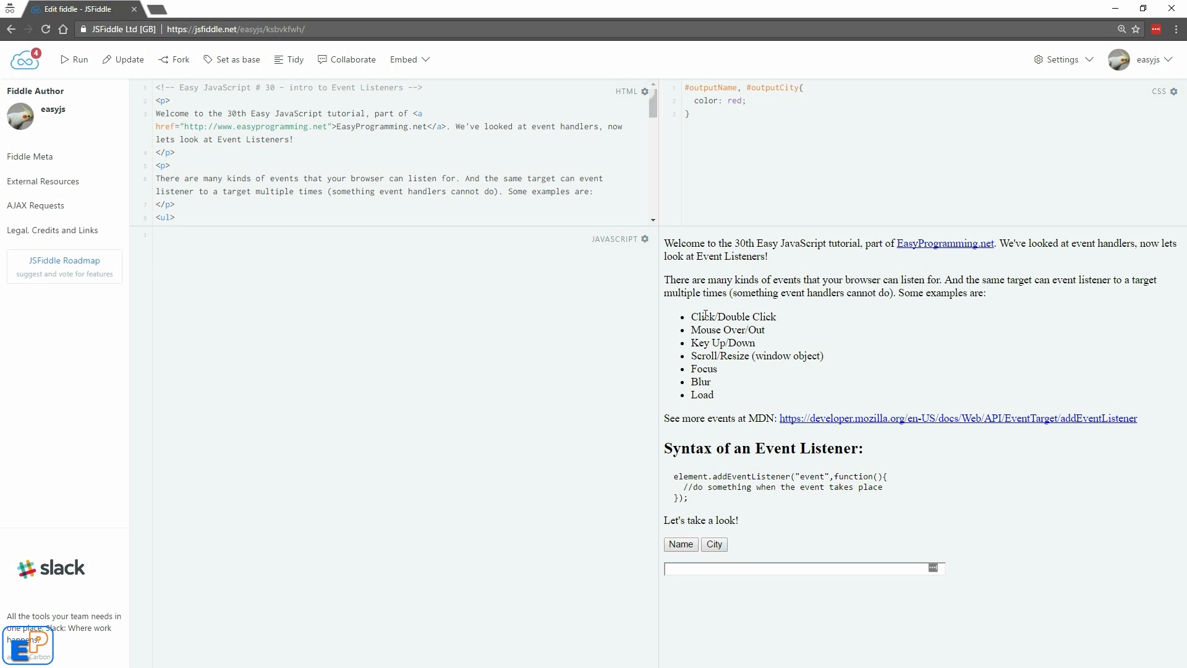
{"action": "double_click", "coordinate": [701, 317]}
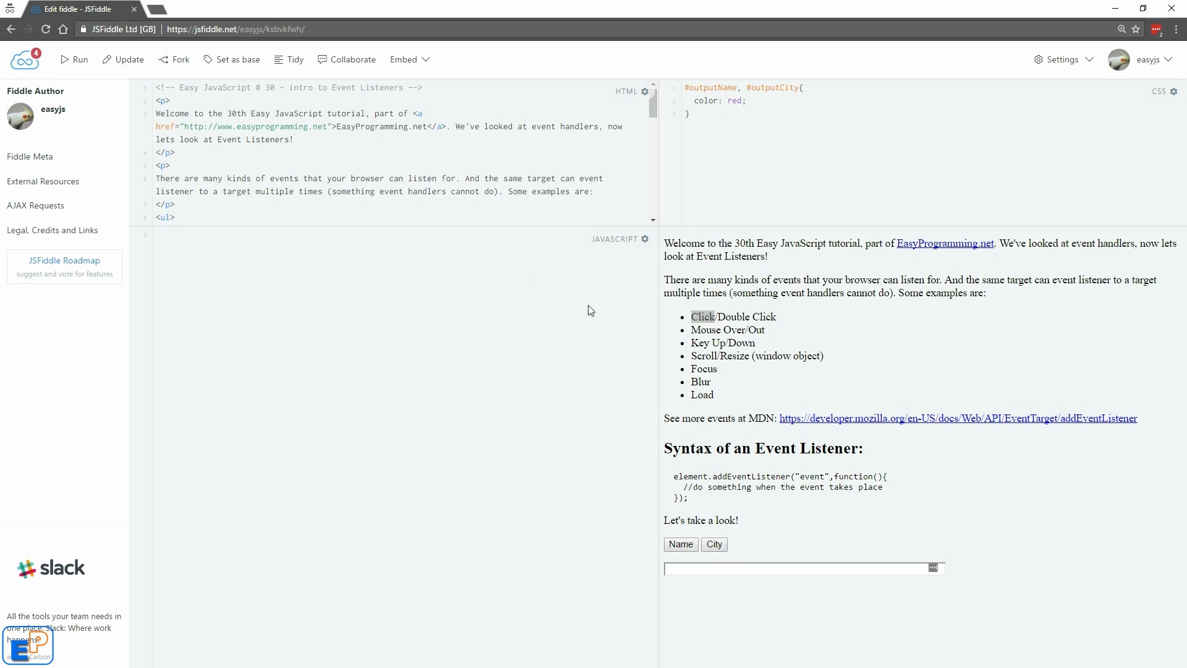
{"action": "mouse_move", "coordinate": [664, 454]}
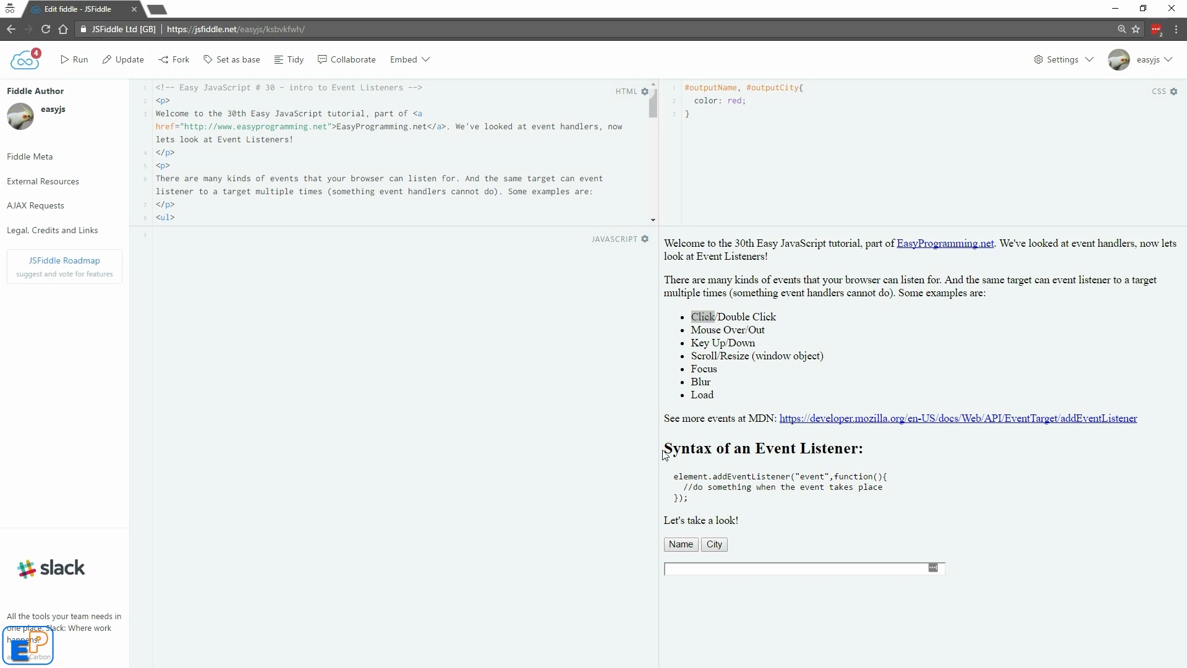
{"action": "double_click", "coordinate": [689, 476]}
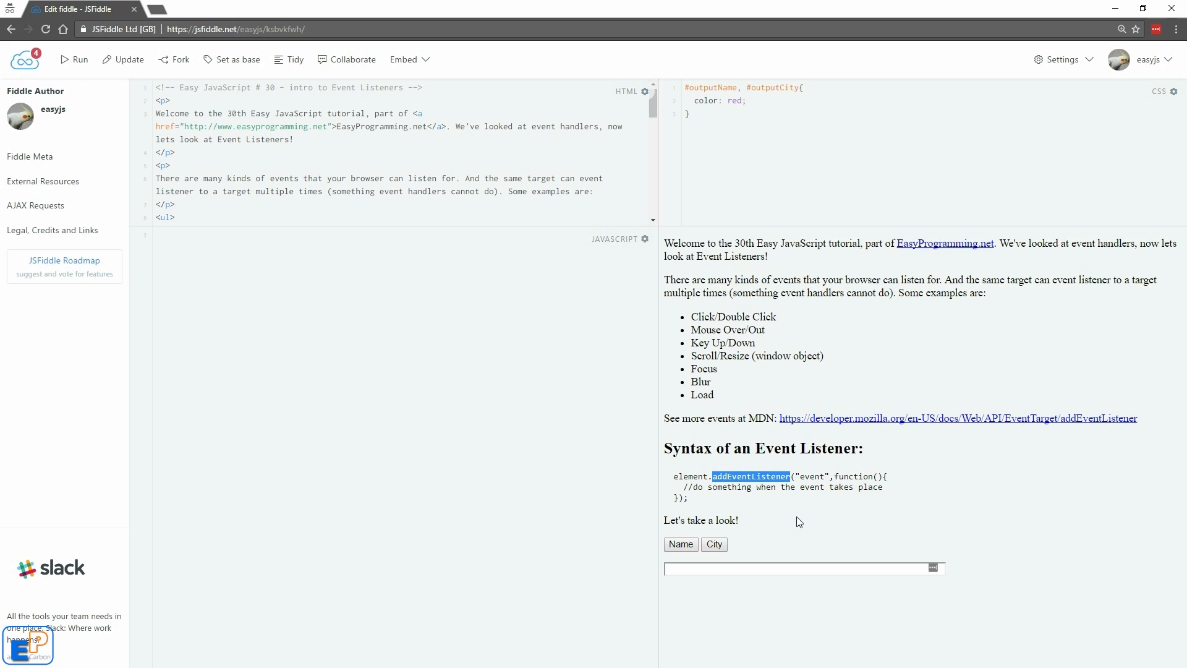
{"action": "double_click", "coordinate": [812, 475]}
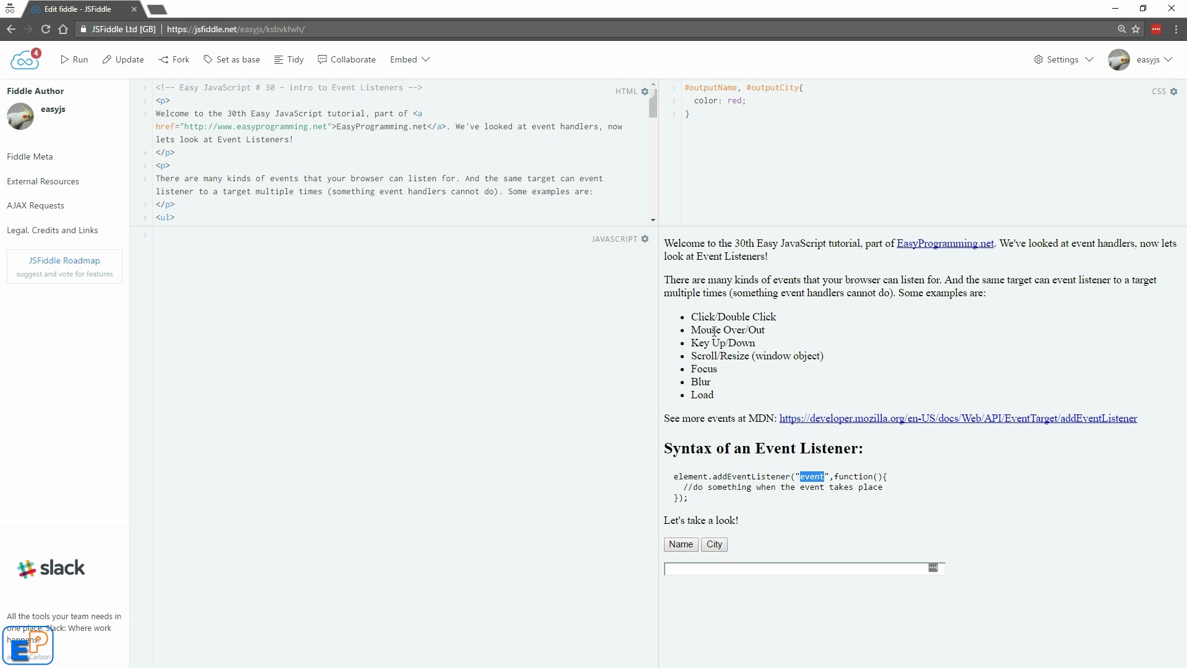
{"action": "mouse_move", "coordinate": [698, 314]}
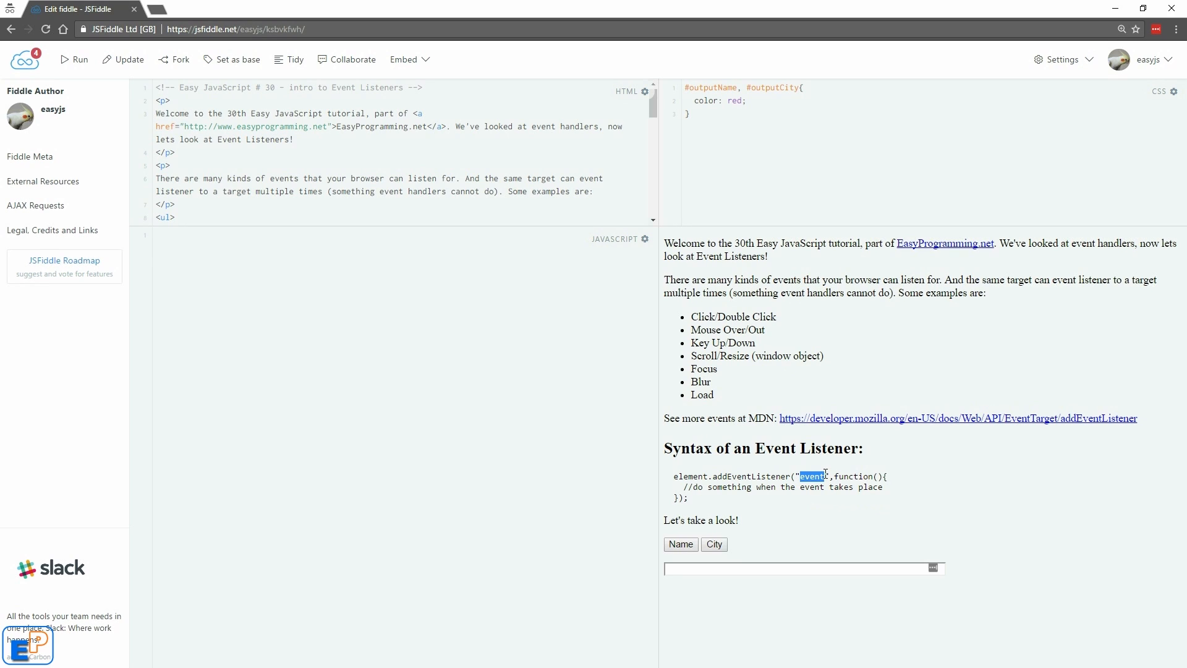
{"action": "mouse_move", "coordinate": [812, 409]}
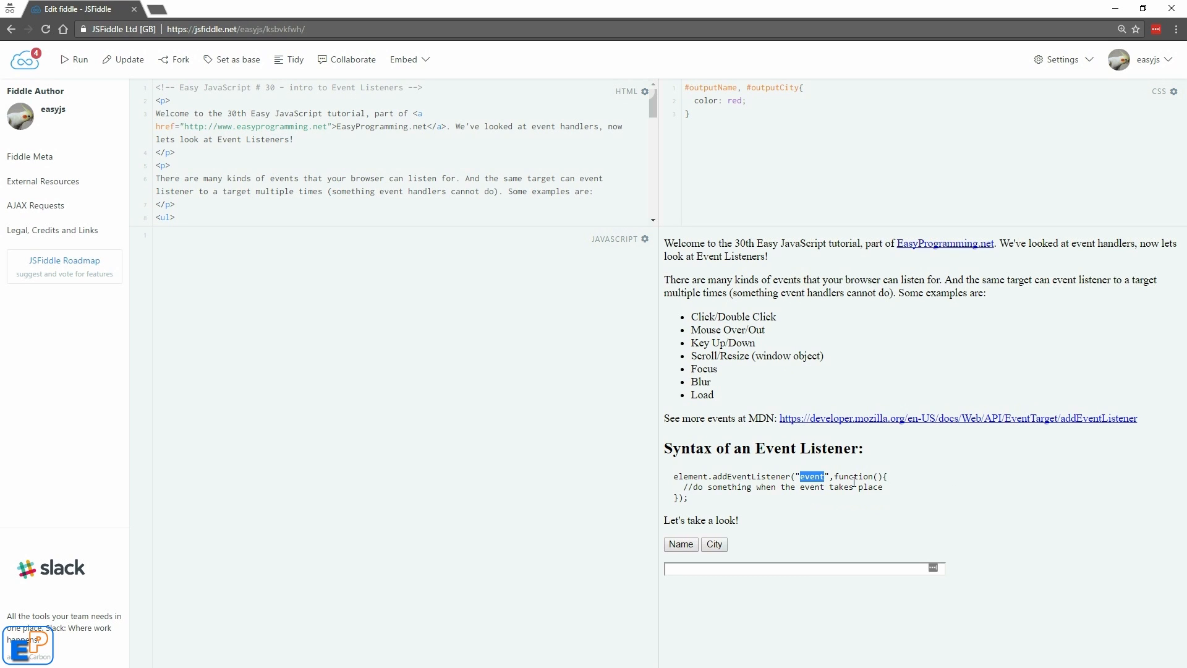
{"action": "double_click", "coordinate": [853, 476]}
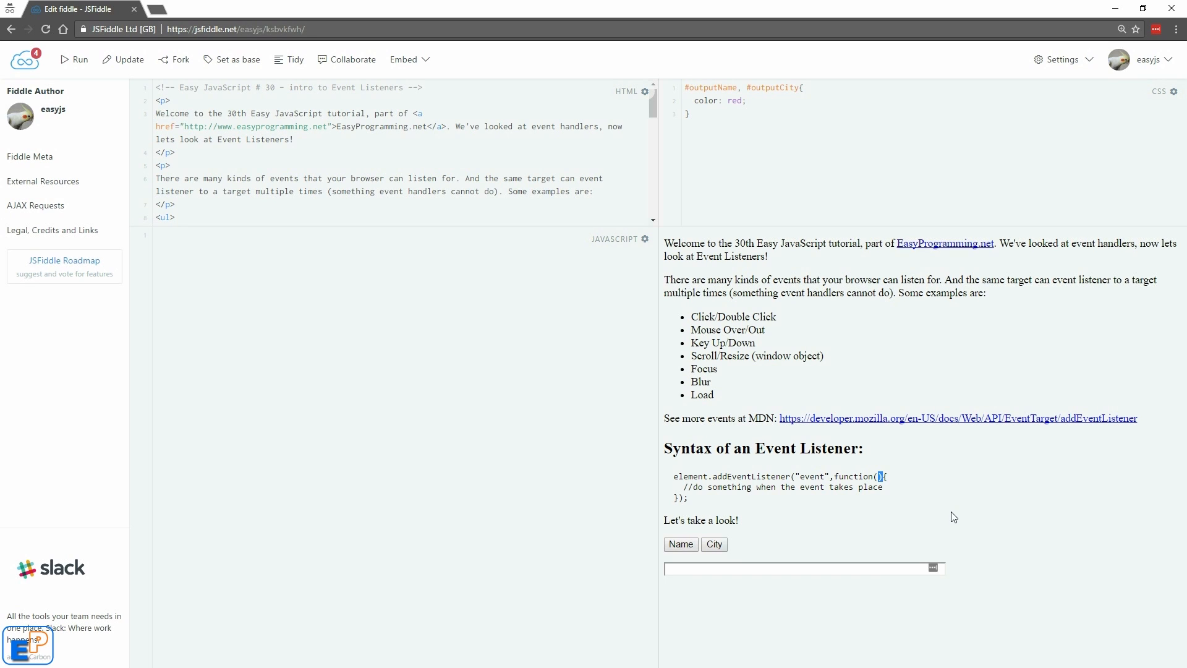
{"action": "double_click", "coordinate": [780, 487]}
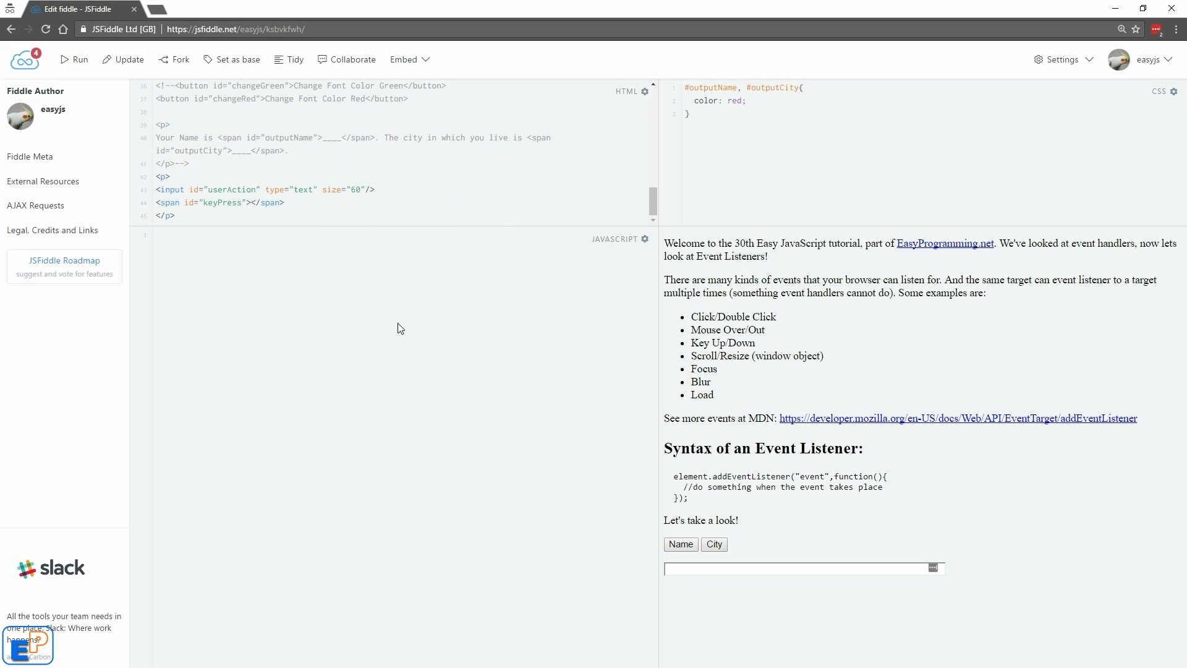
{"action": "mouse_move", "coordinate": [307, 275]}
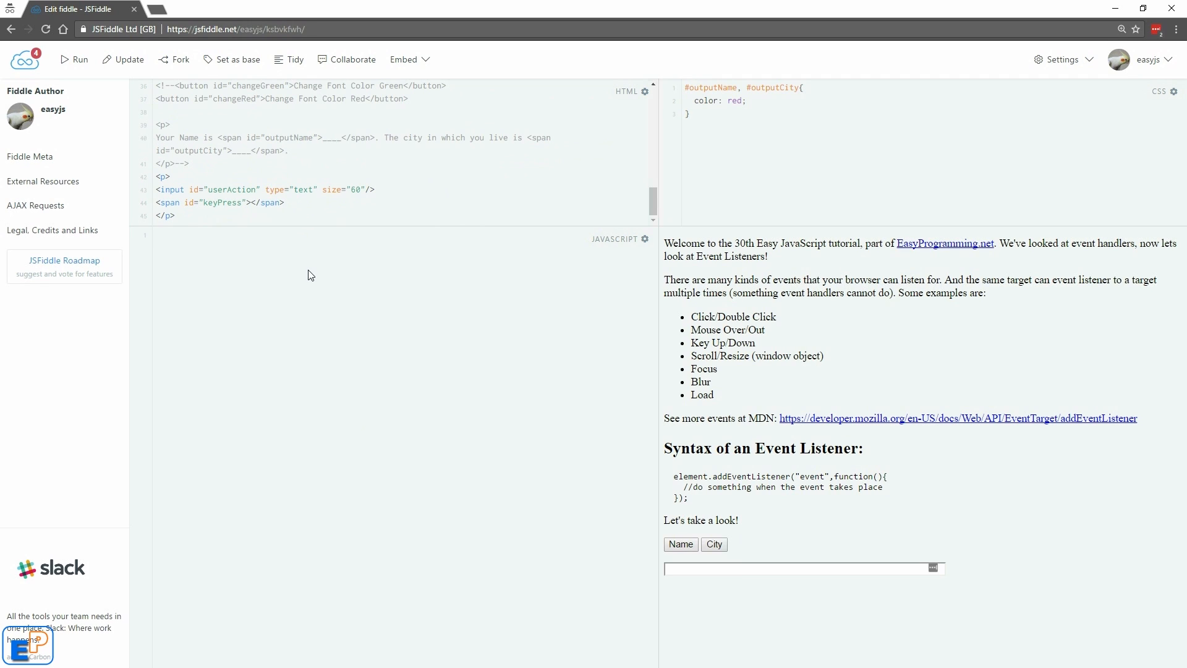
- Write a click listener on the name button alerting "I have been clicked", then dismiss the alert
{"action": "type", "text": "docum"}
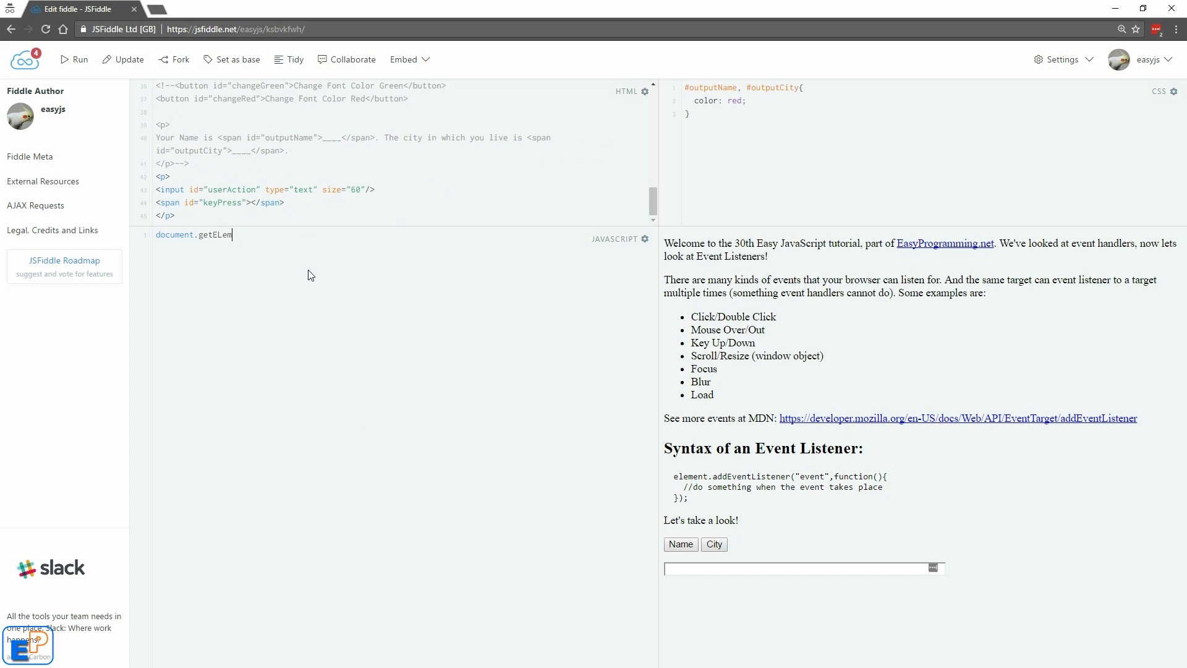
{"action": "type", "text": "entById(\"name"}
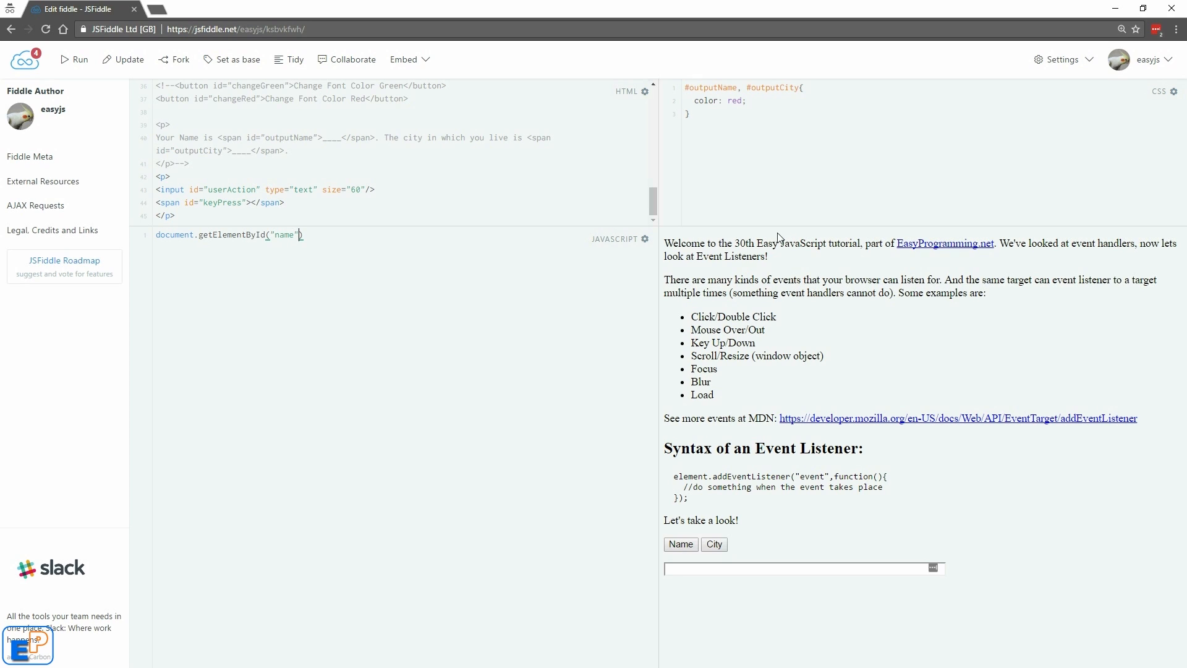
{"action": "mouse_move", "coordinate": [430, 400]}
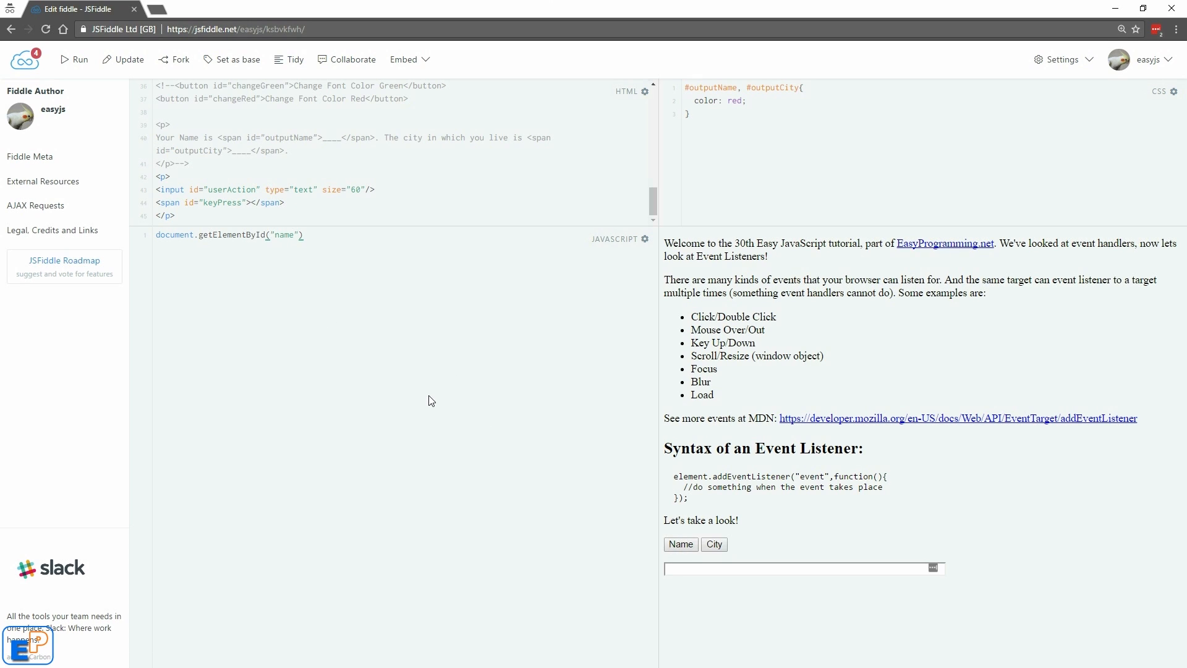
{"action": "type", "text": ".addEven"}
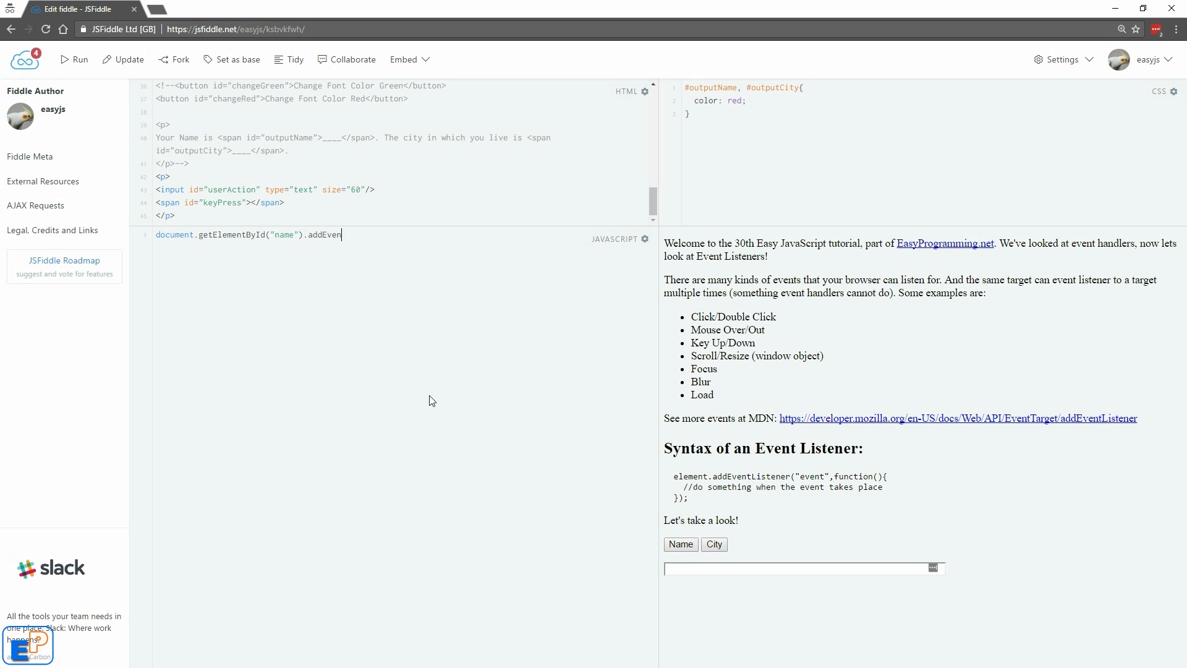
{"action": "type", "text": "tListener"}
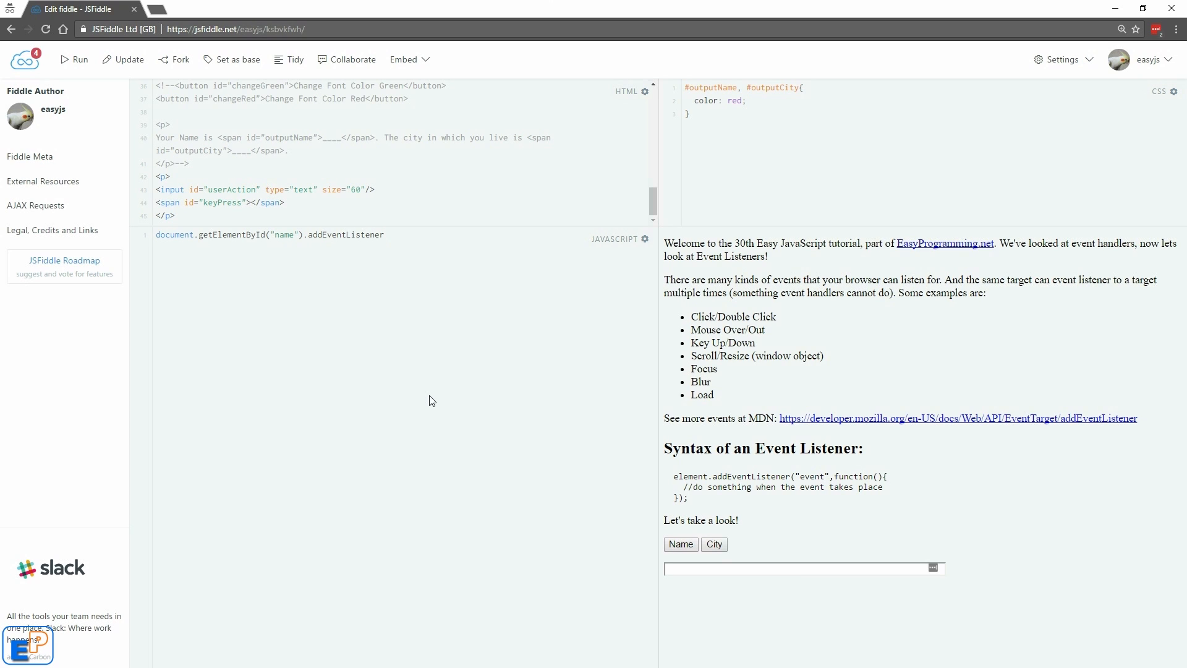
{"action": "type", "text": "(\"click\","}
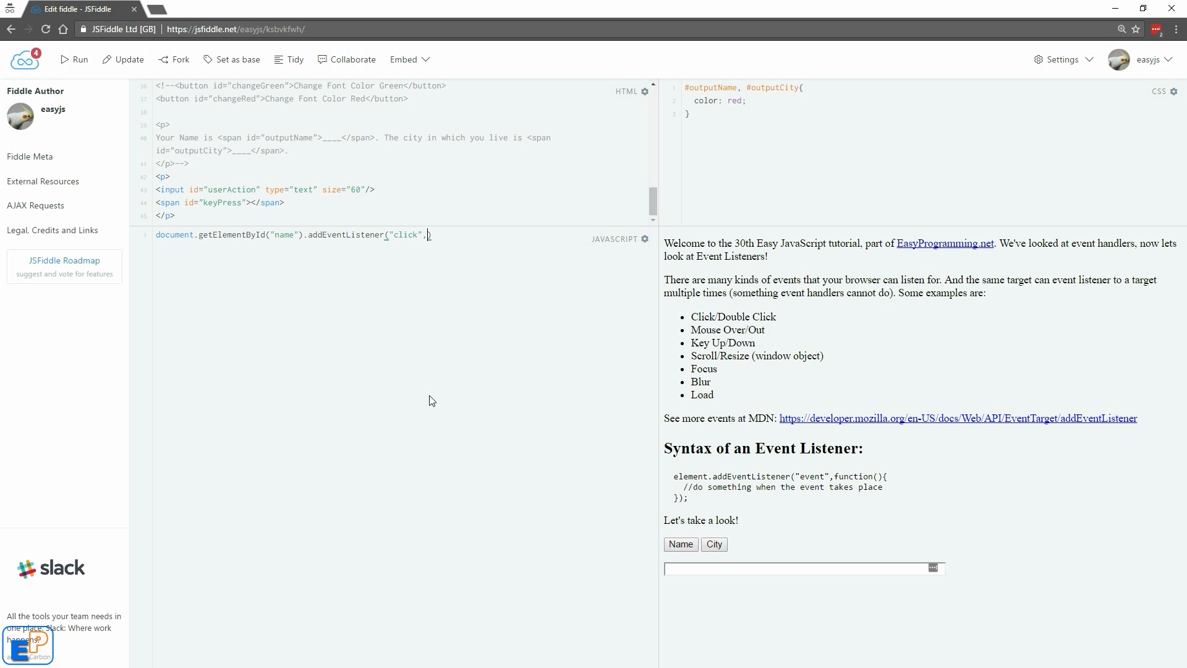
{"action": "type", "text": "function()"}
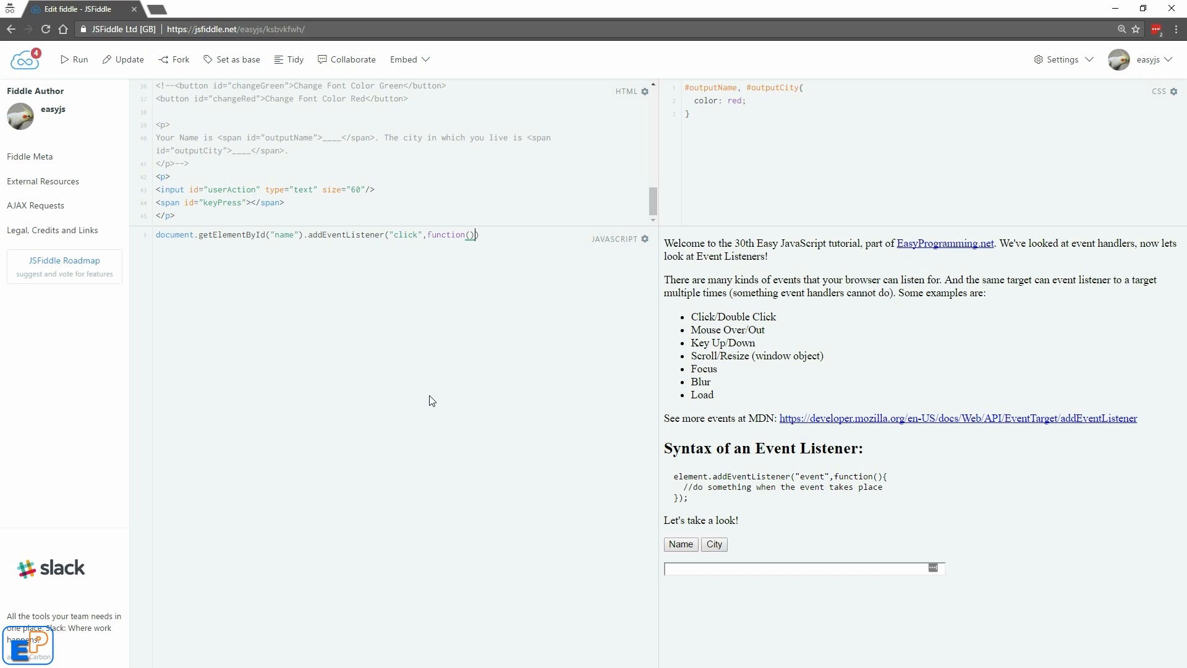
{"action": "type", "text": "{"}
{"action": "type", "text": "alert(\"I have been clicked\");"}
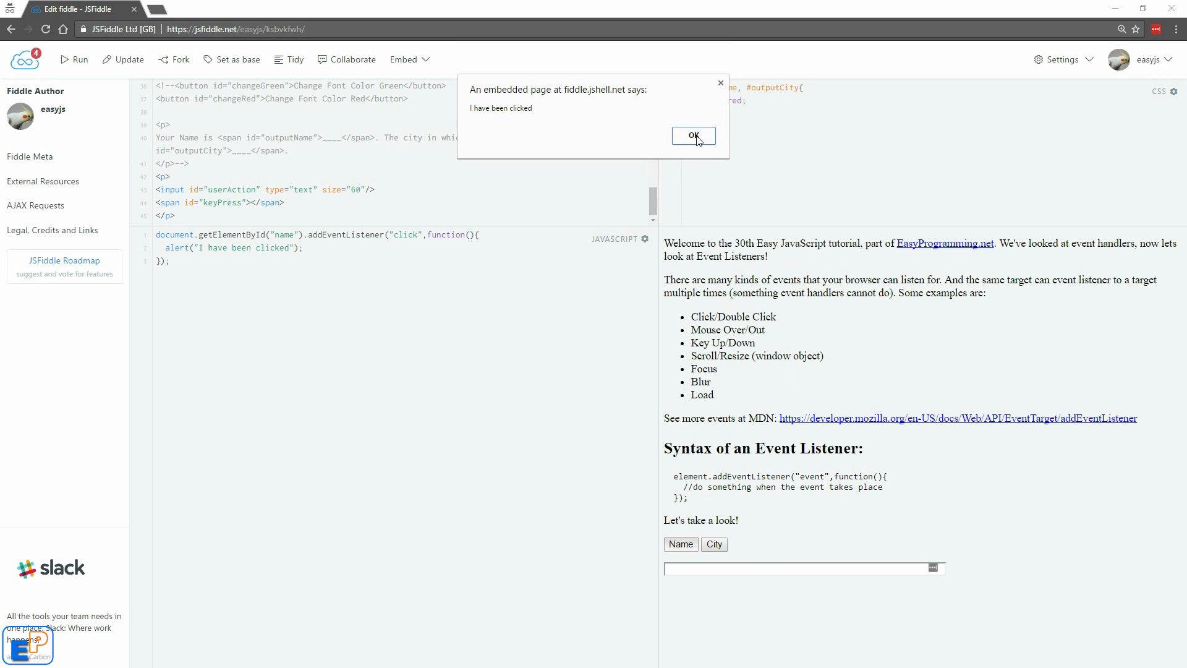
{"action": "left_click", "coordinate": [691, 135]}
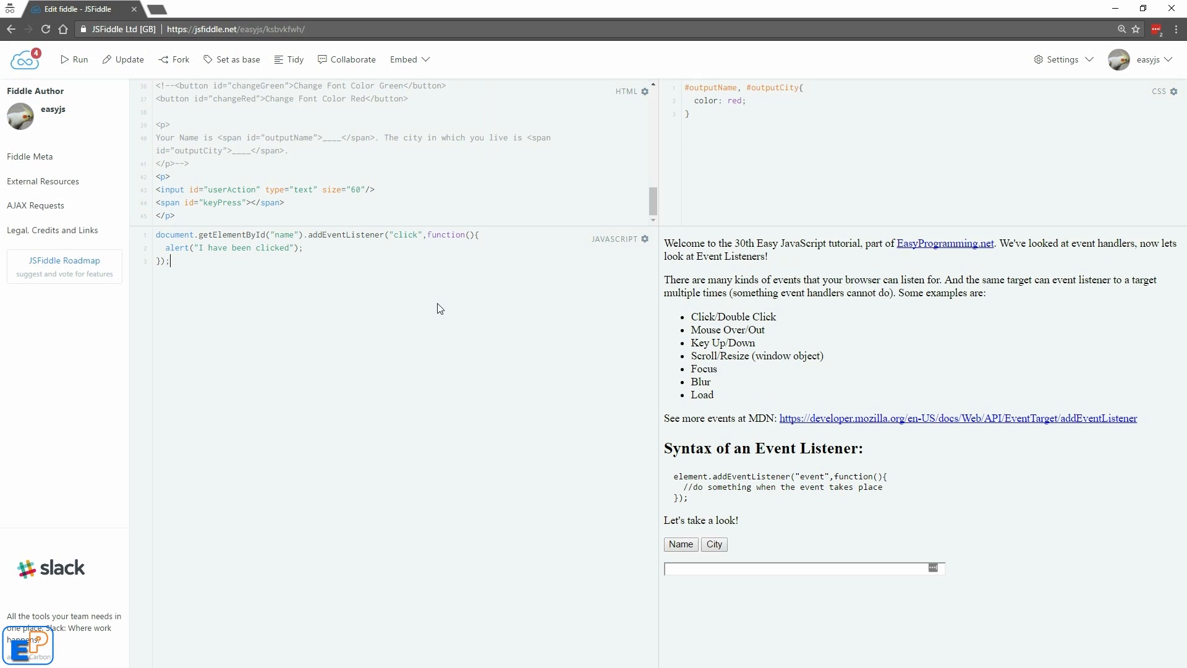
- Start a second name-button click listener that stores this.getAttribute('id') in var name
{"action": "type", "text": "document.getElementByI"}
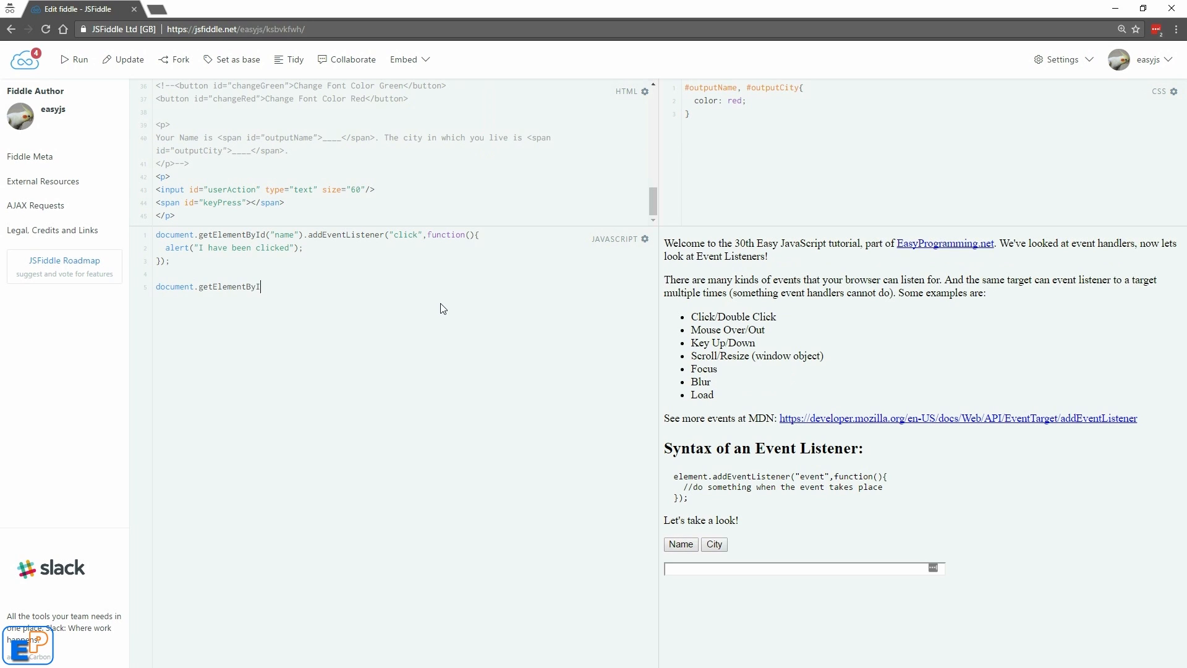
{"action": "type", "text": "d(\"name\")"}
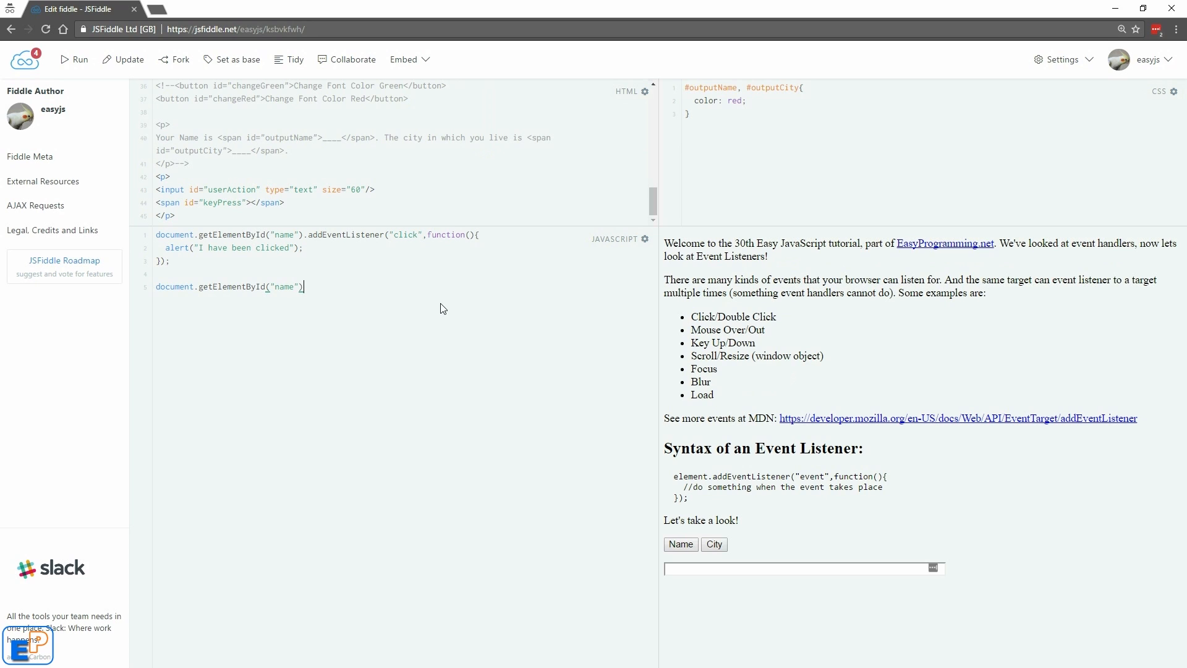
{"action": "type", "text": "ad"}
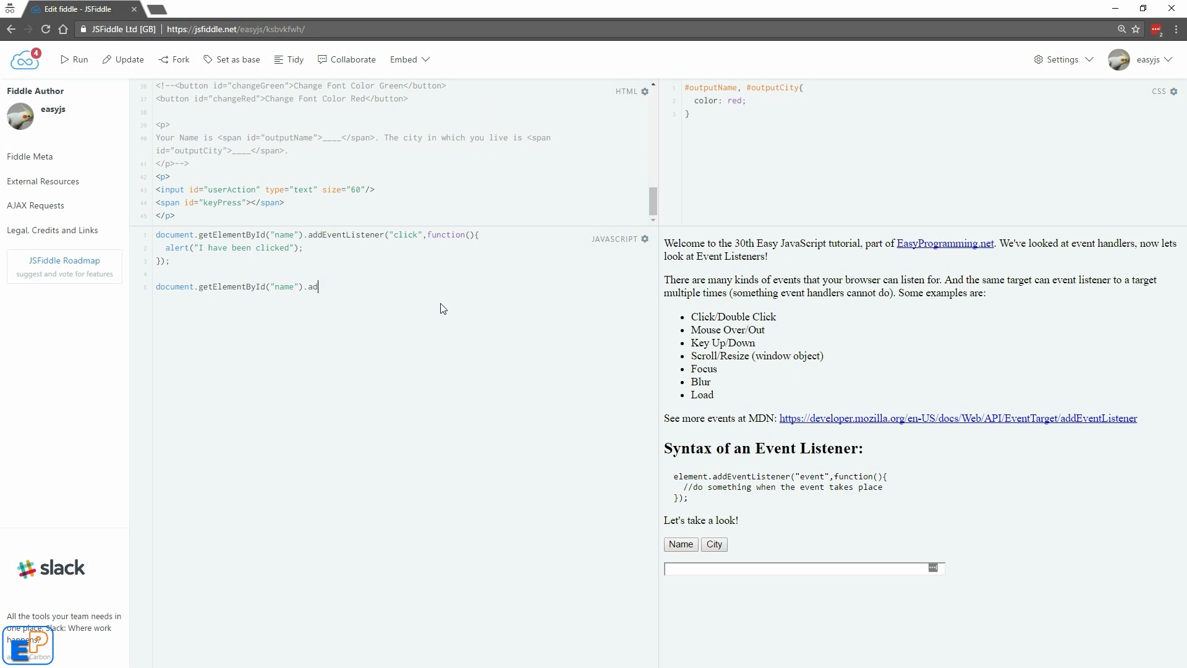
{"action": "type", "text": "dEventLIstener(\"click\",function("}
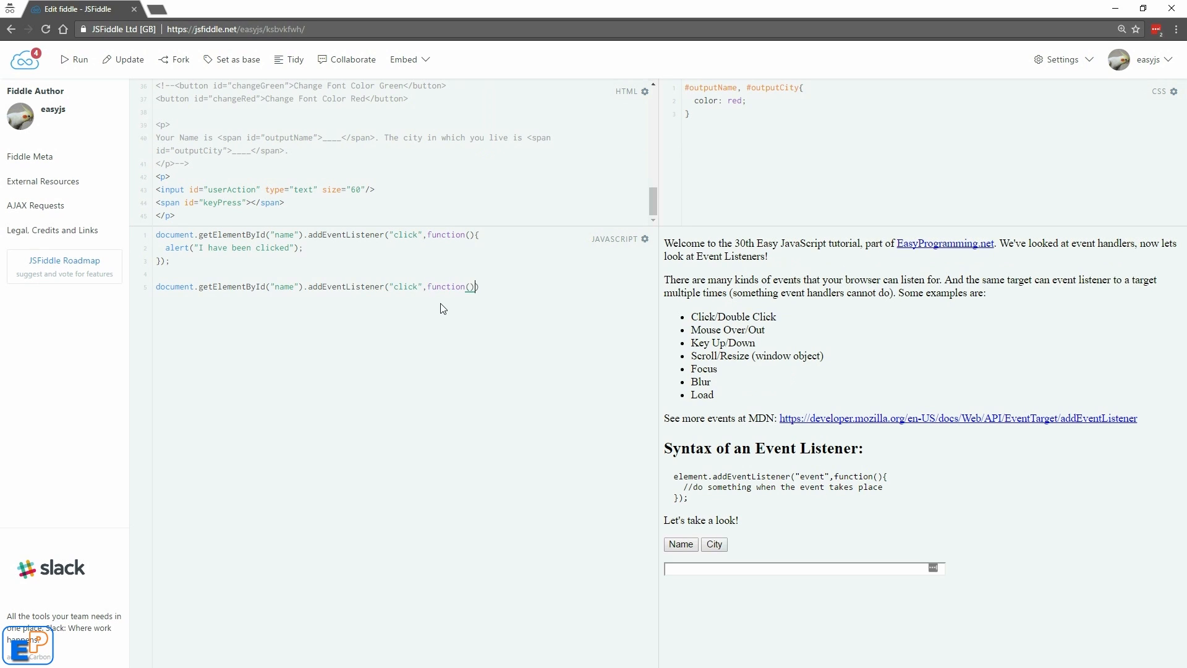
{"action": "type", "text": "var na"}
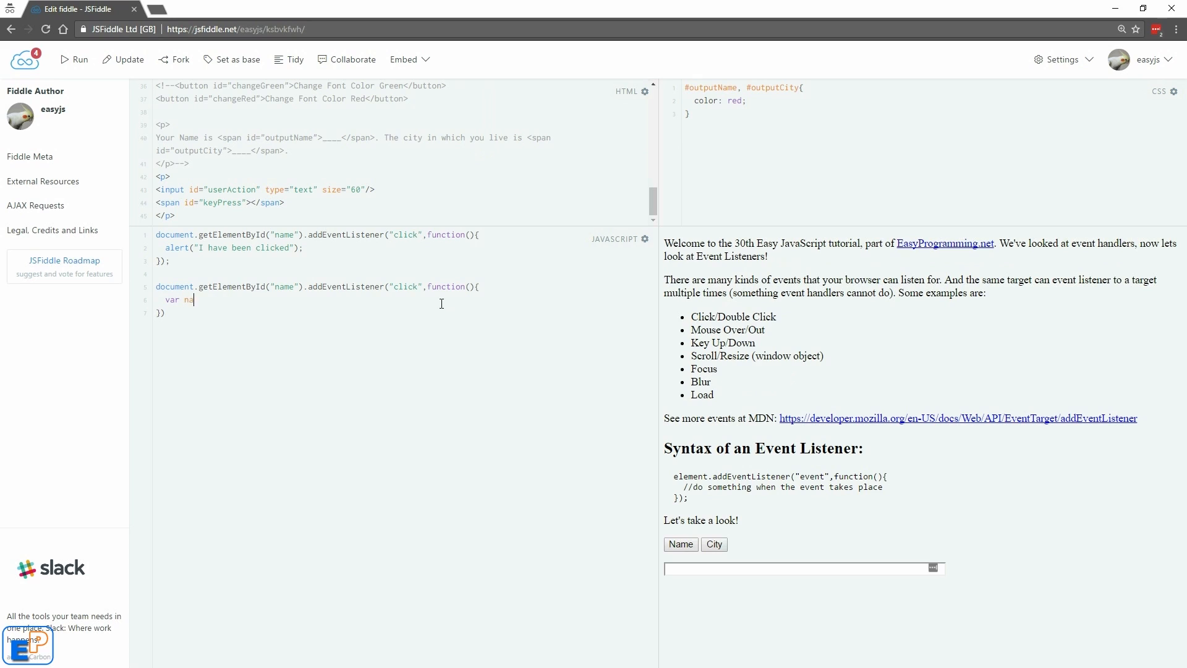
{"action": "type", "text": "me = this.get"}
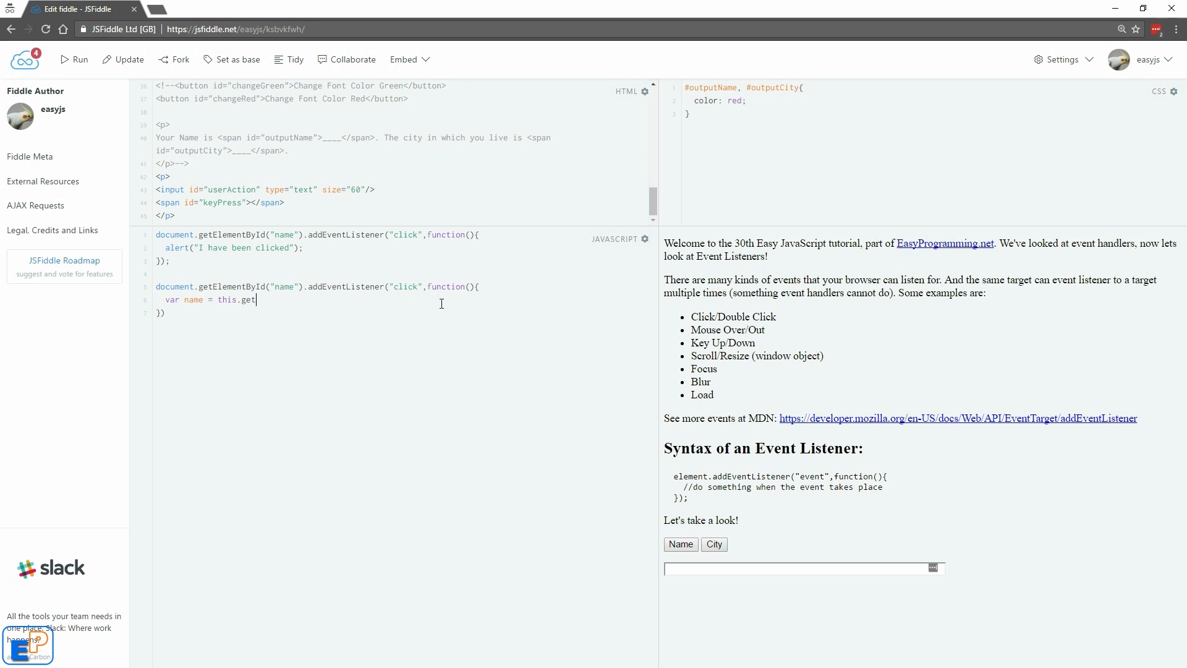
{"action": "type", "text": "Attribute"}
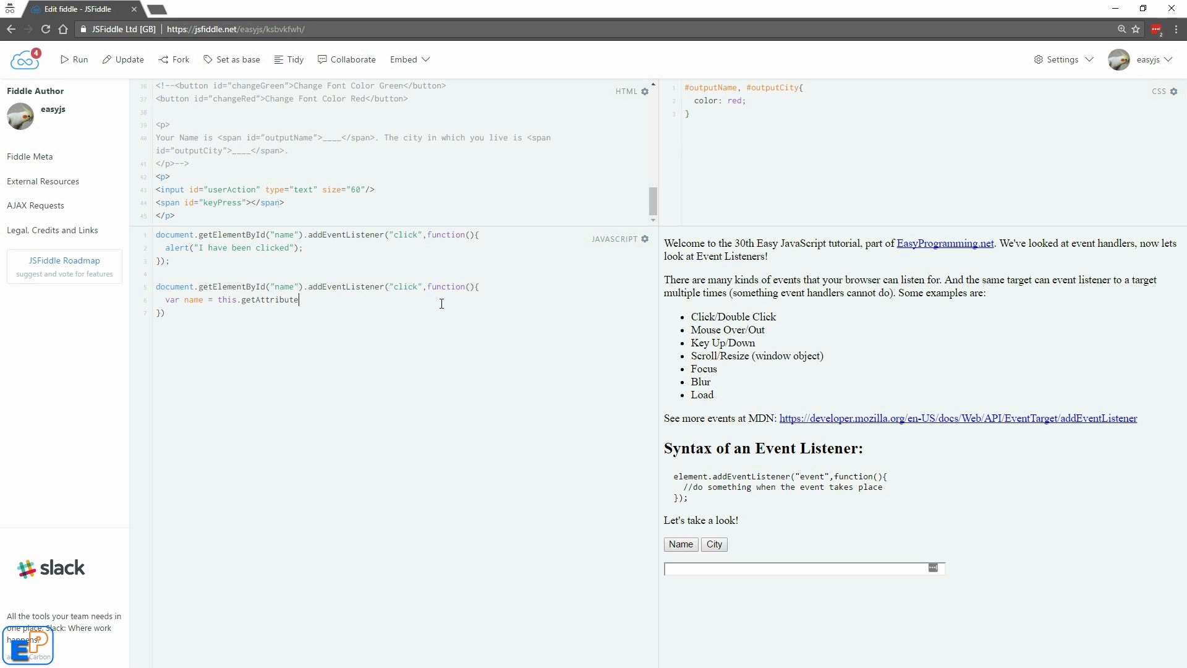
{"action": "type", "text": "('id')"}
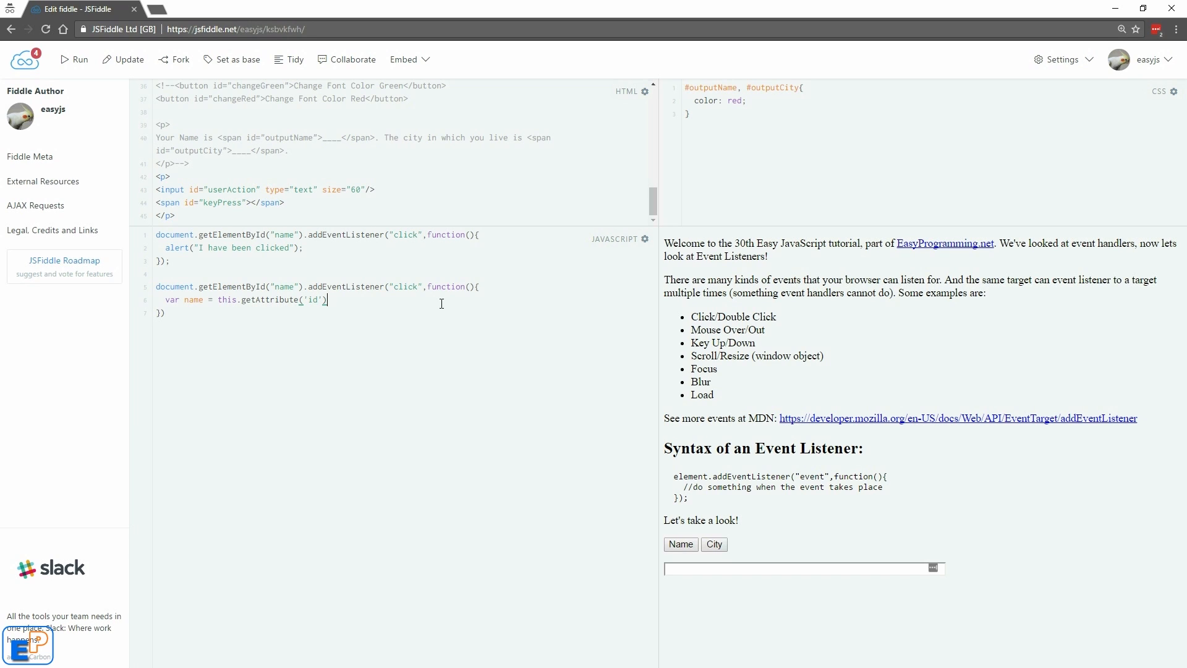
{"action": "type", "text": ";"}
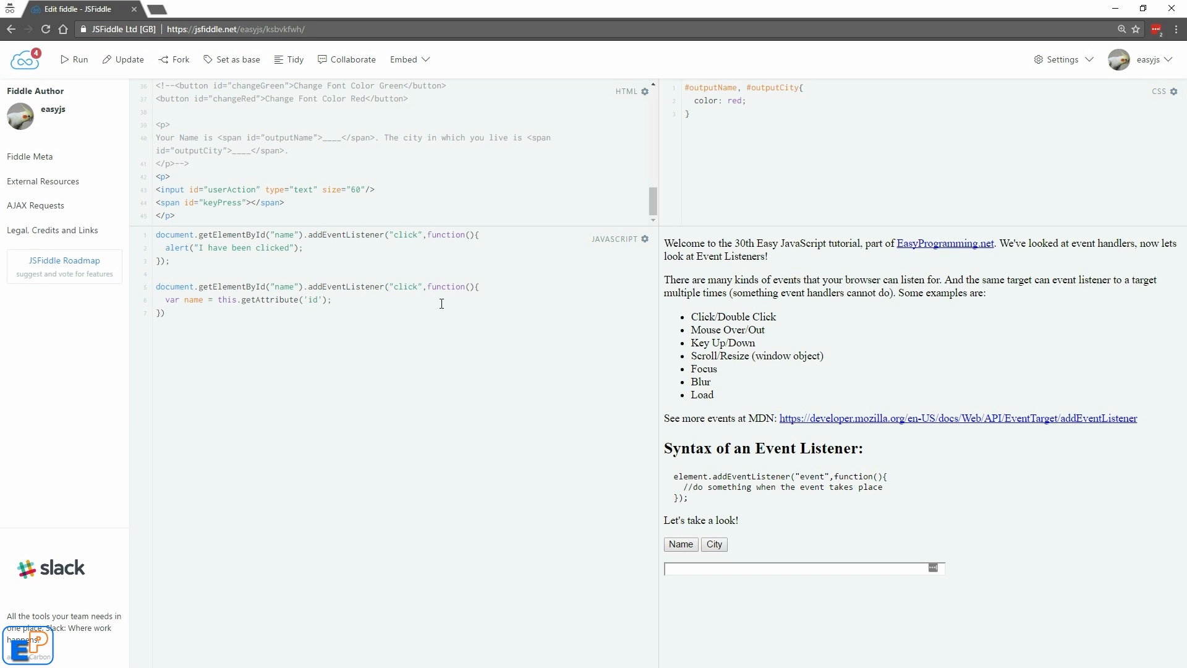
- Set the userAction element's value to name + " has been clicked"
{"action": "type", "text": "document.get"}
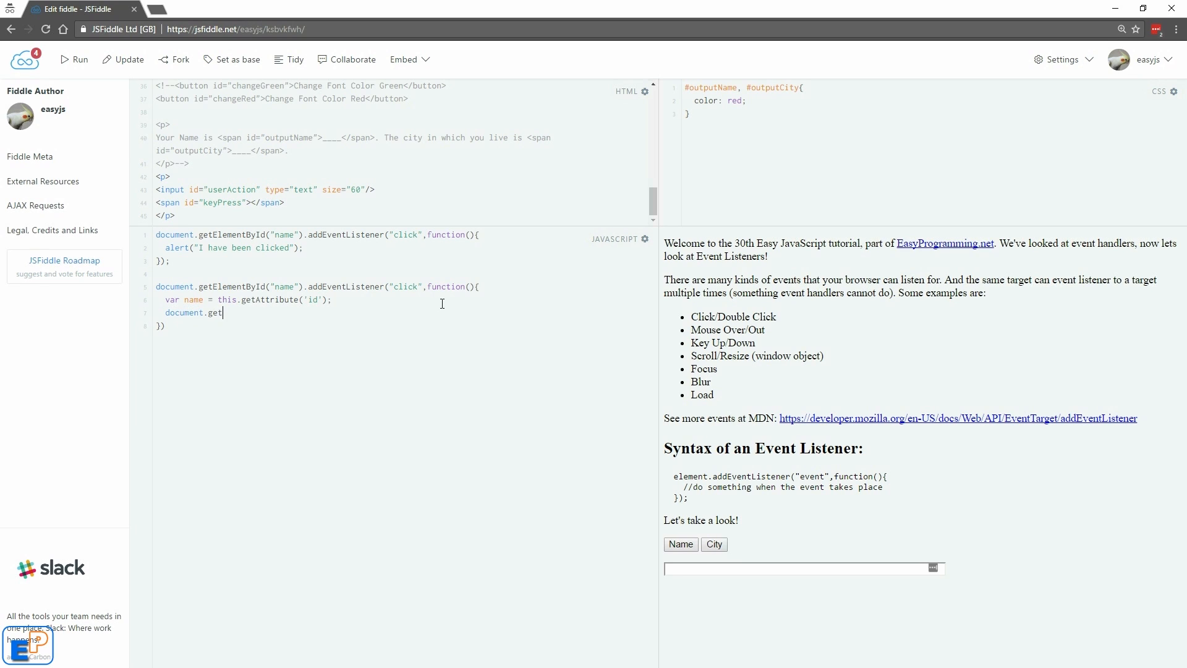
{"action": "type", "text": "ElementById()"}
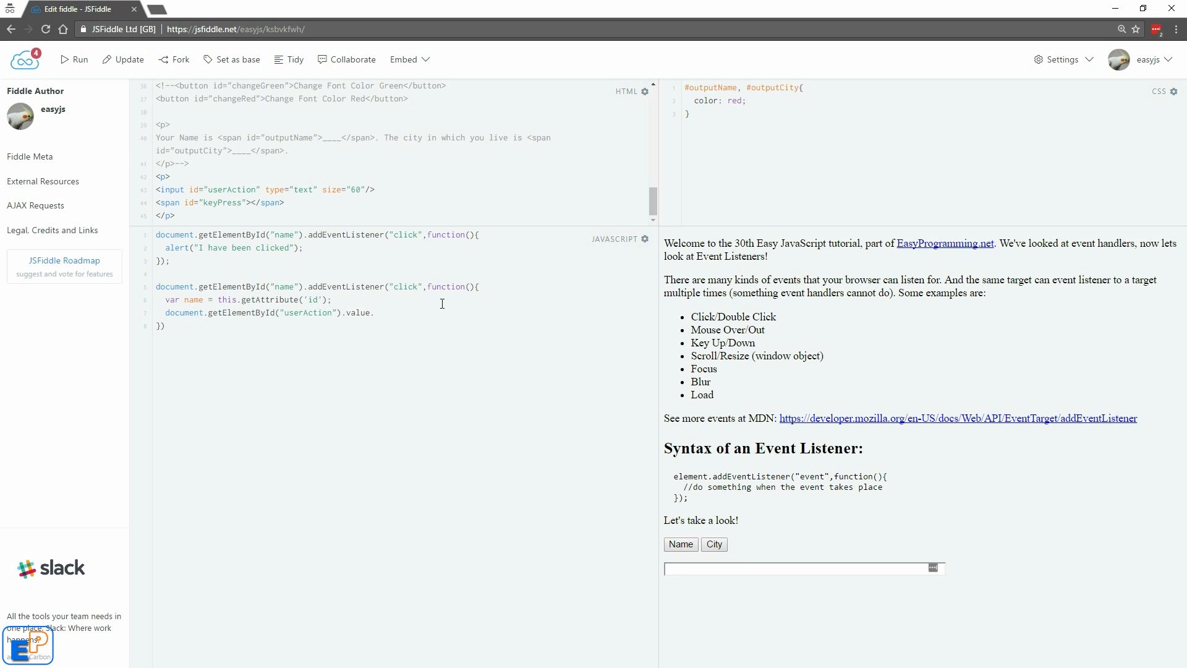
{"action": "type", "text": "= name +"}
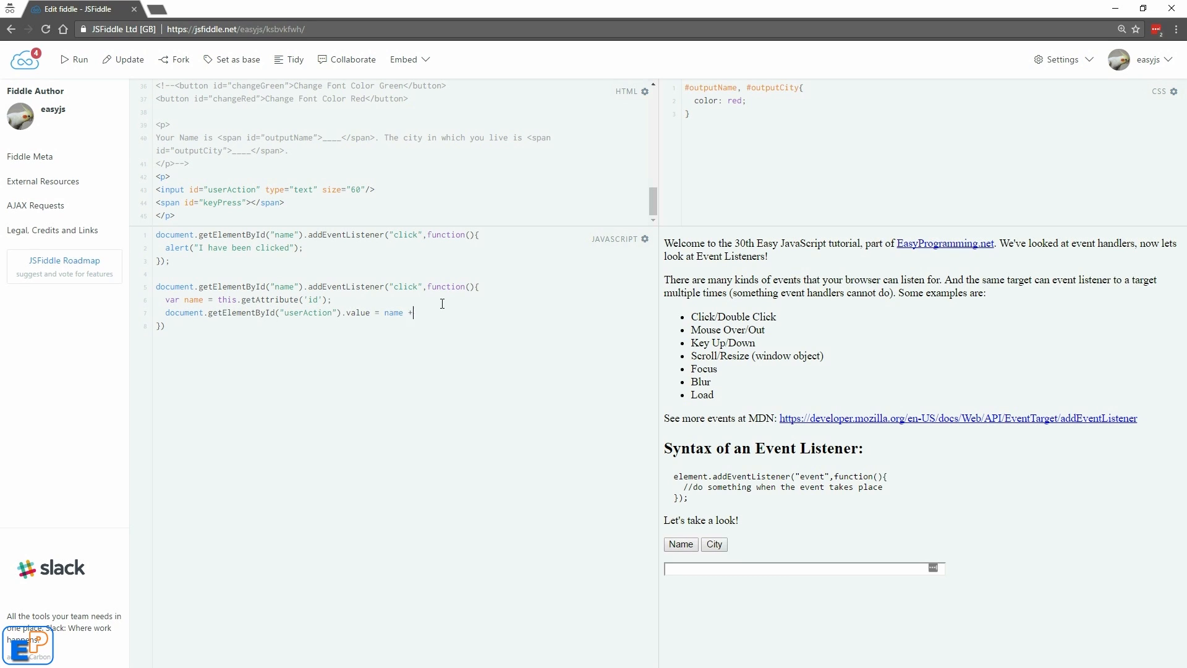
{"action": "type", "text": "\" has \""}
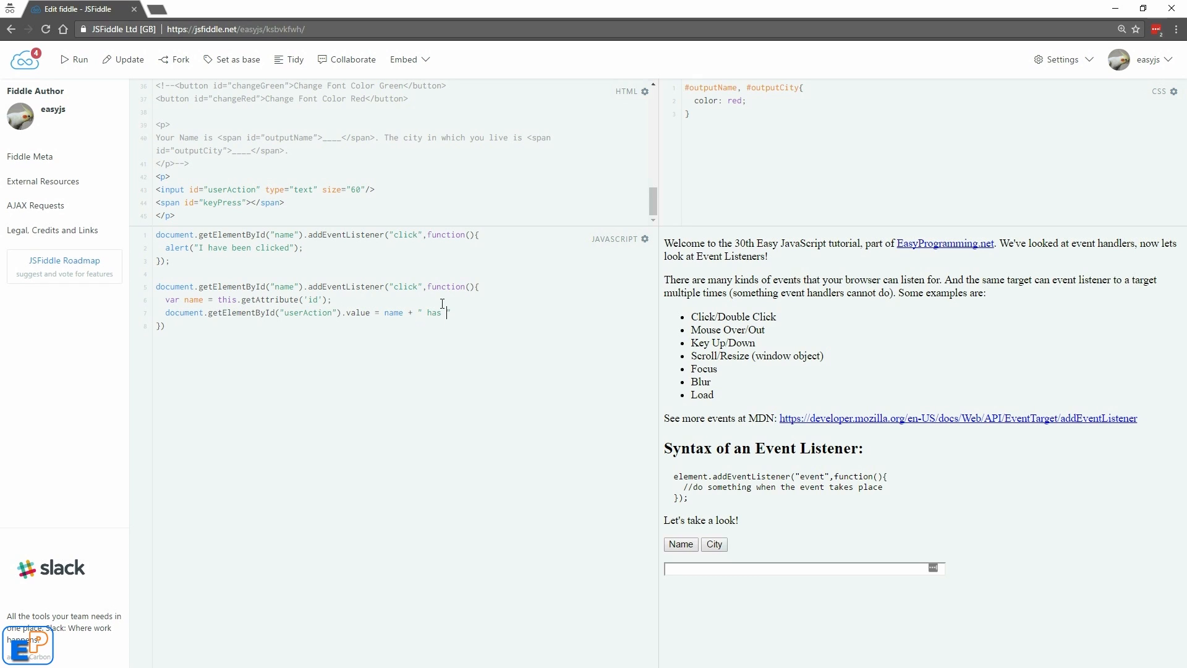
{"action": "type", "text": "been clicked\";"}
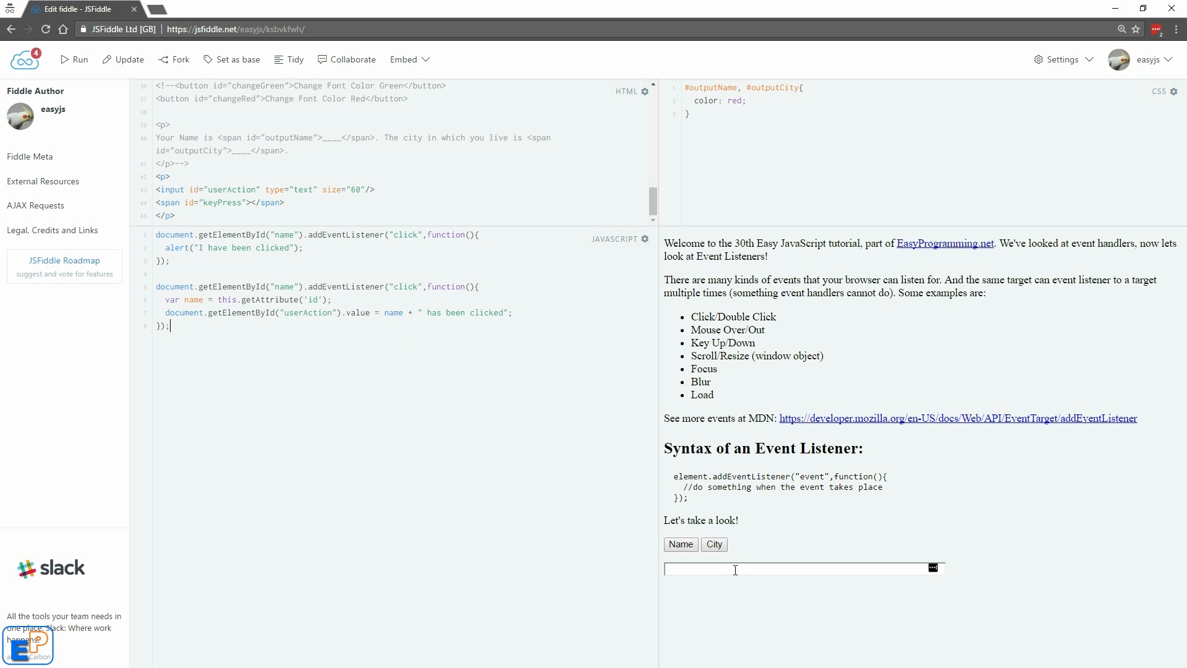
{"action": "left_click", "coordinate": [804, 569]}
{"action": "type", "text": "btnN"}
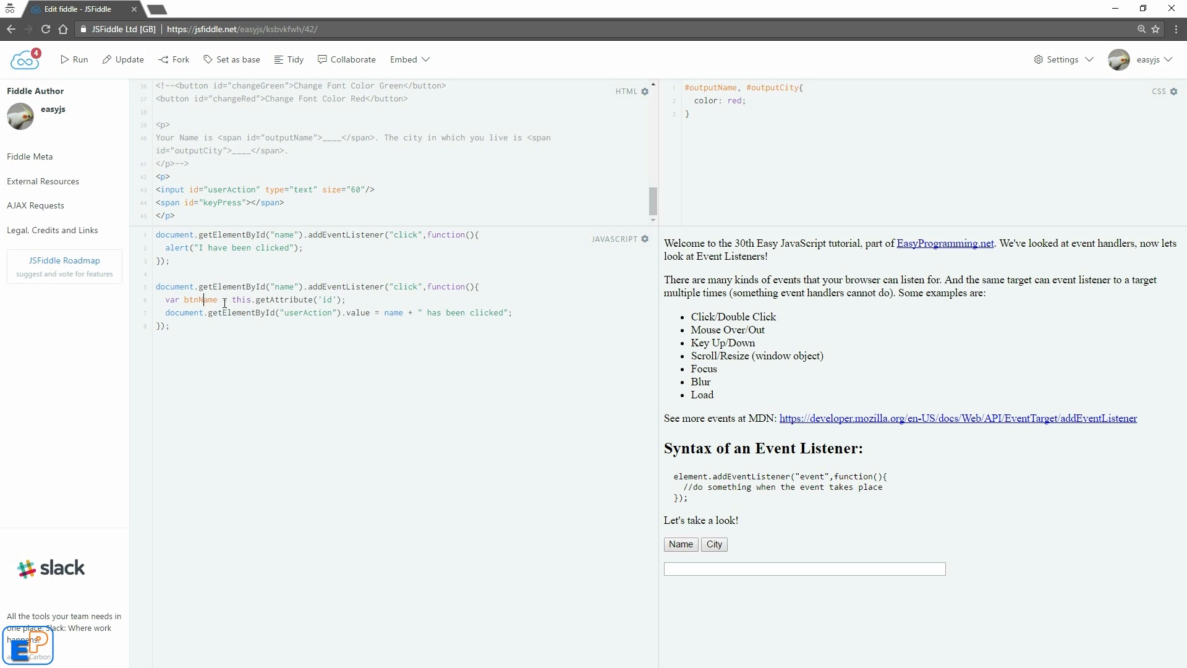
- Rename the variable to btnName, test the Name button, dismiss the alert, and highlight the click event
{"action": "double_click", "coordinate": [392, 313]}
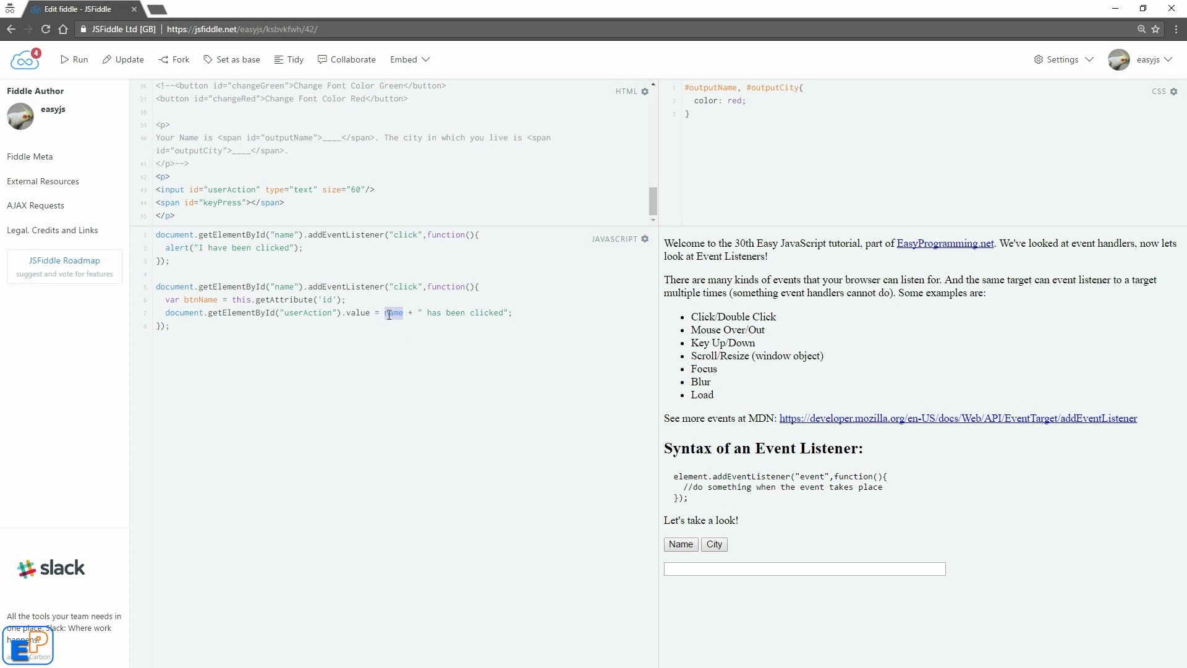
{"action": "type", "text": "btnName"}
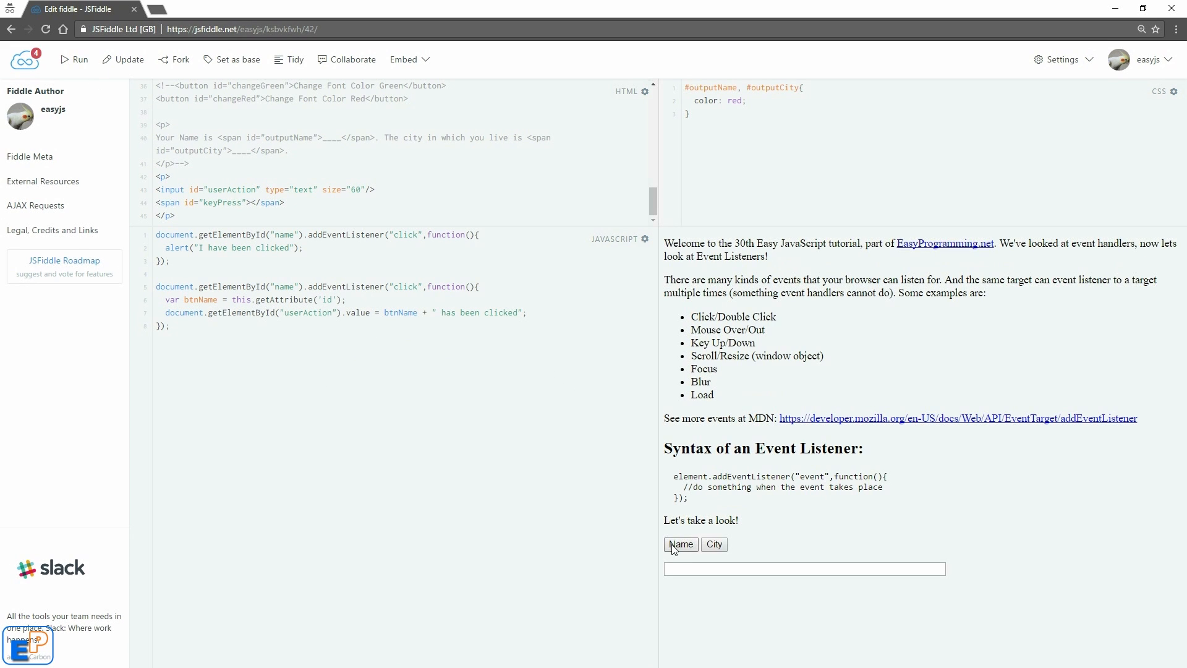
{"action": "left_click", "coordinate": [680, 544]}
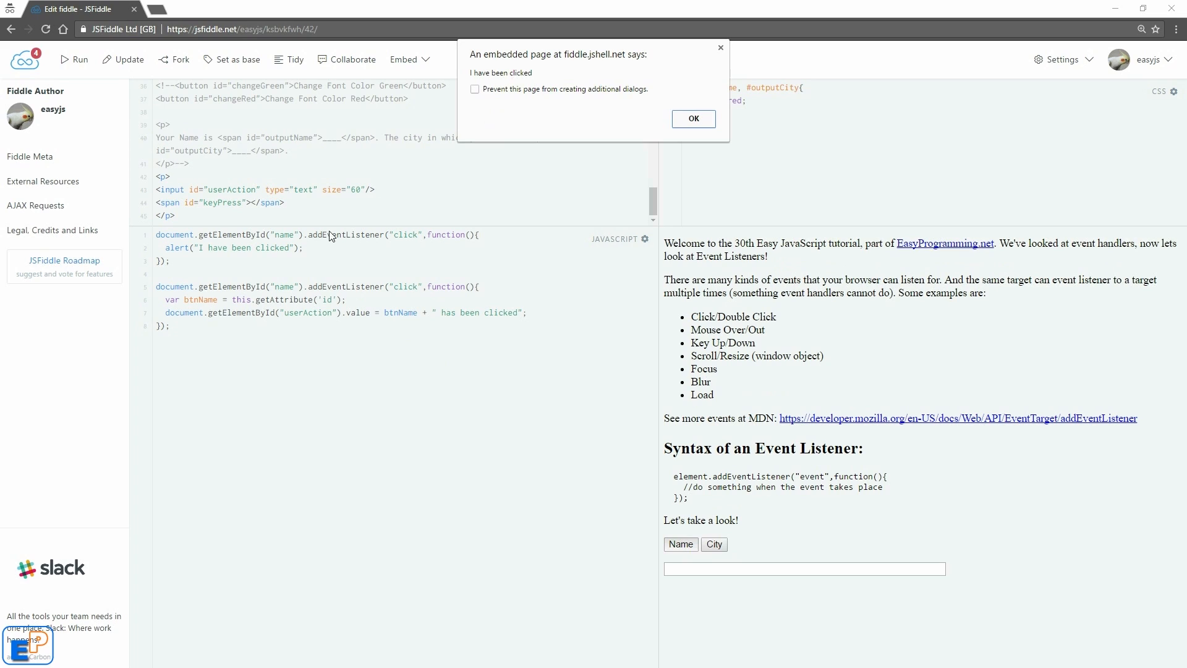
{"action": "left_click", "coordinate": [692, 118]}
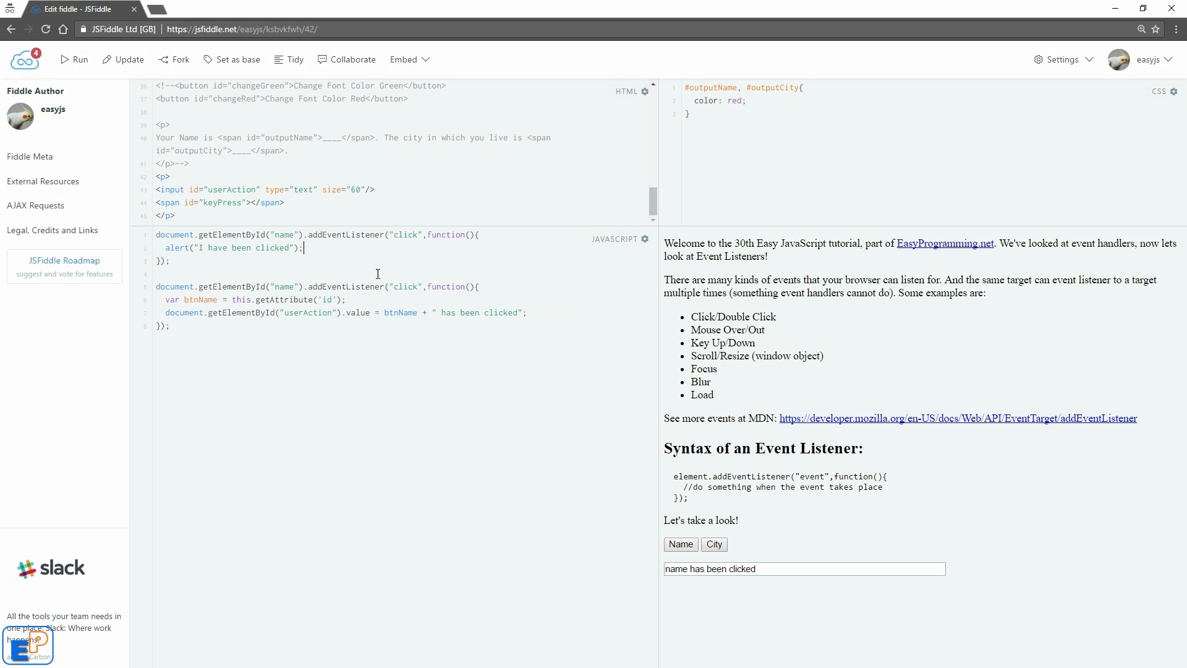
{"action": "double_click", "coordinate": [405, 286]}
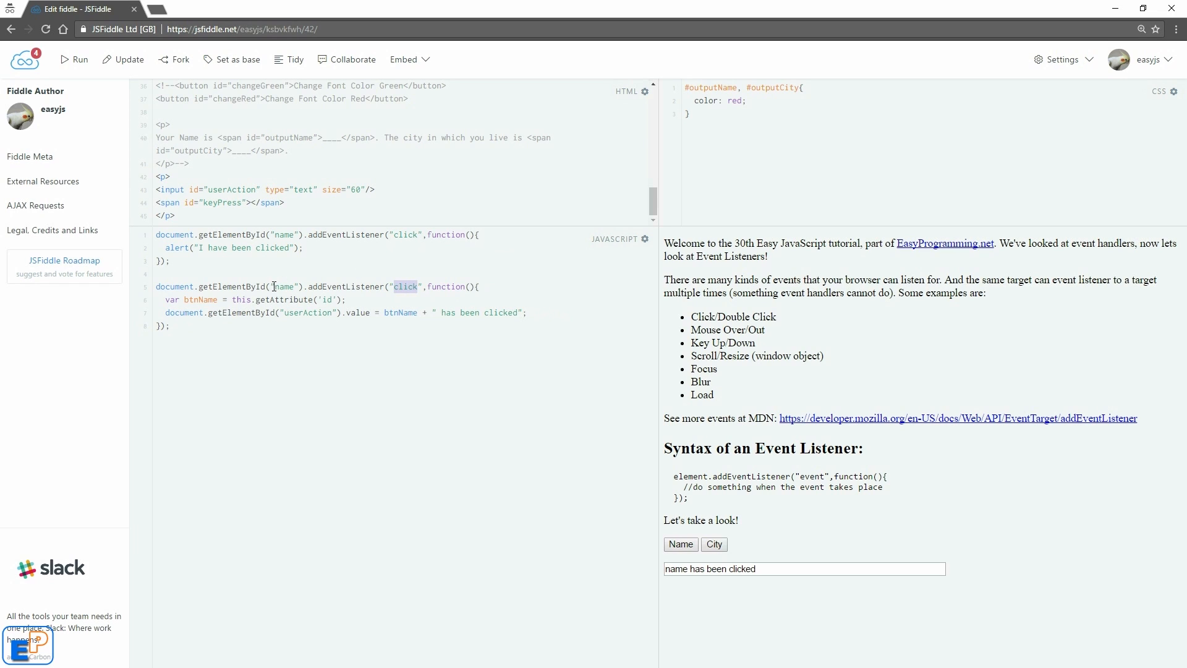
{"action": "double_click", "coordinate": [284, 286]}
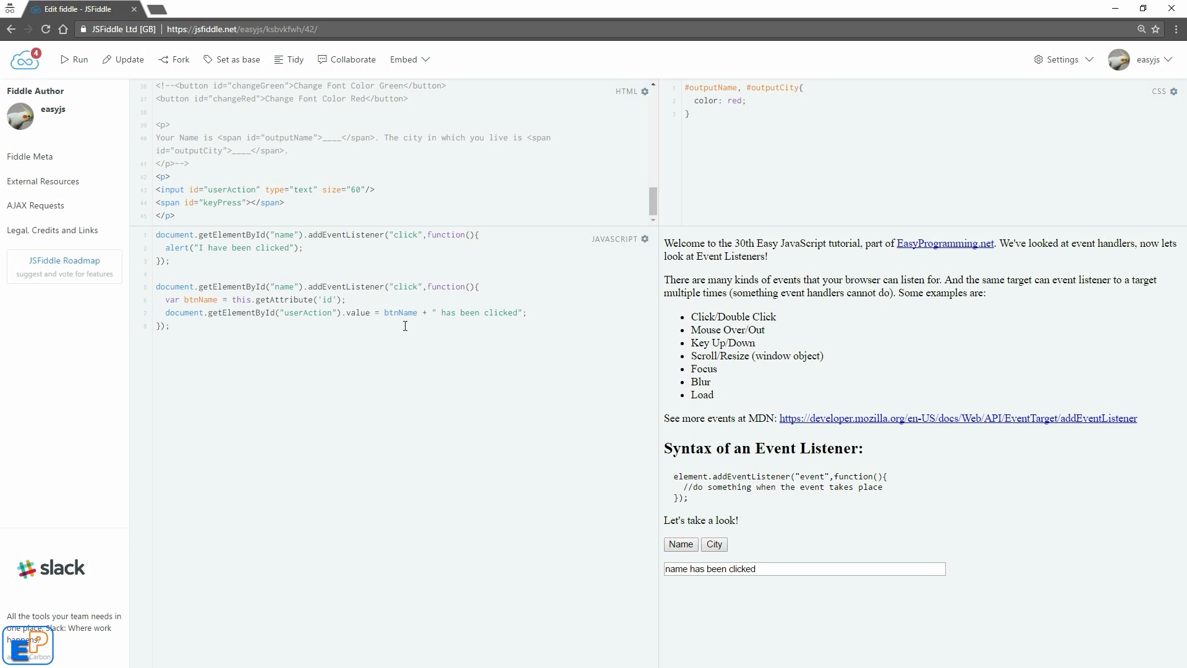
{"action": "key", "text": "enter"}
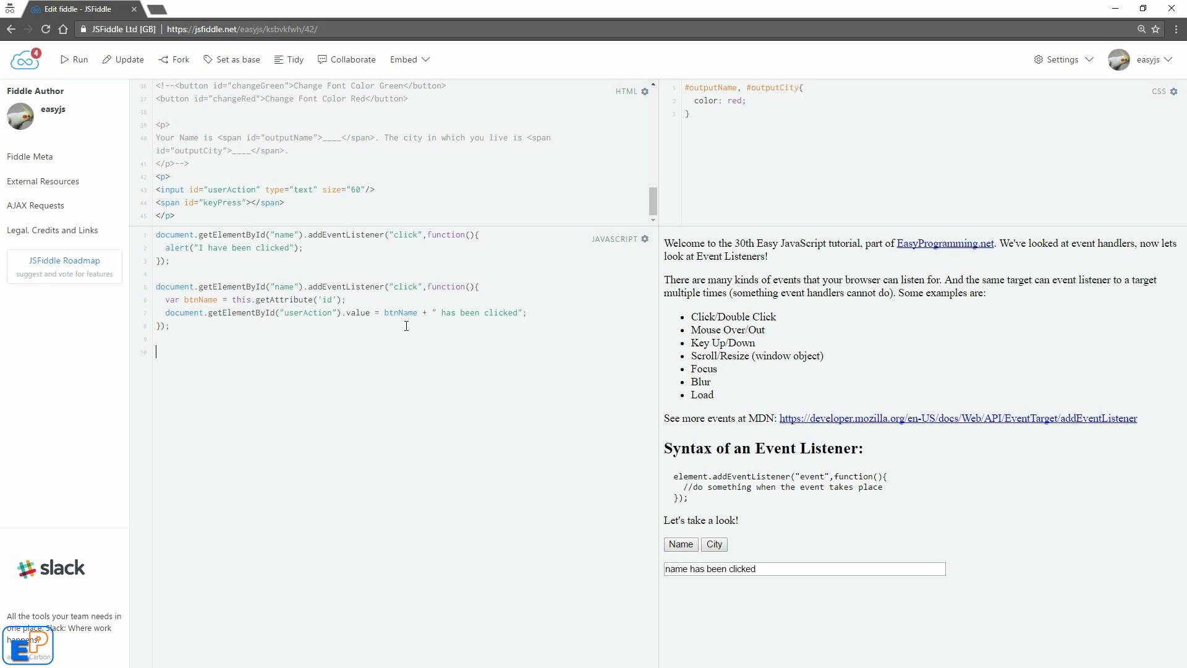
- Add a city-button click listener whose body sets var btnName = this.getAttribute('id')
{"action": "type", "text": "document.getElementById(\"c"}
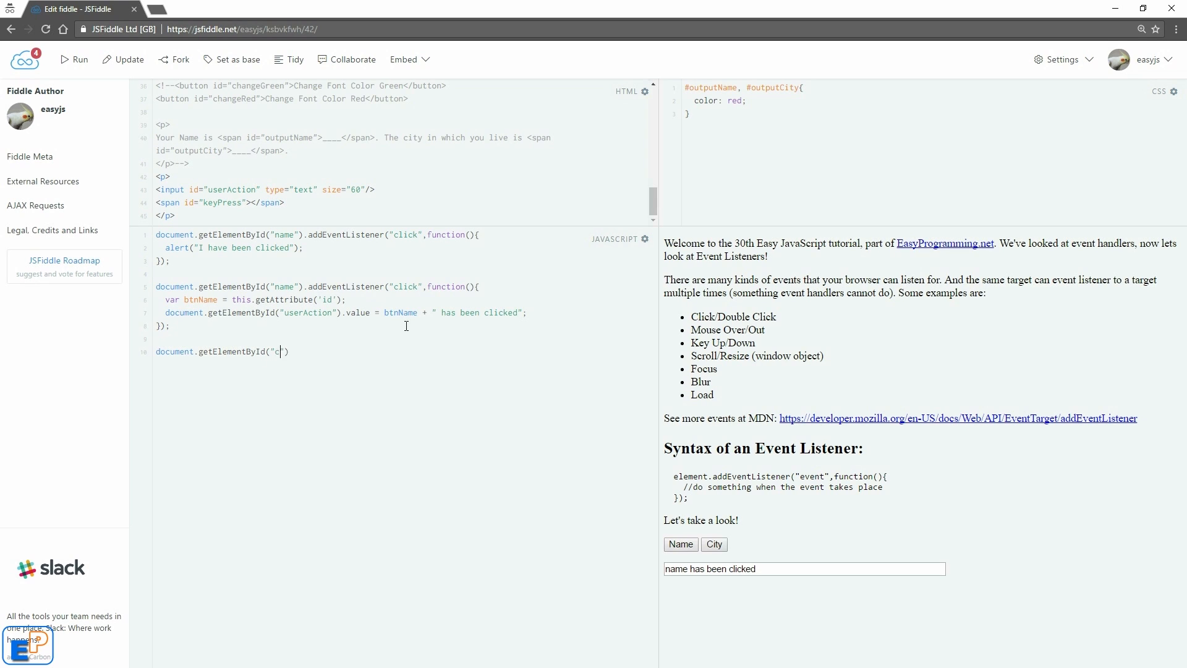
{"action": "type", "text": "ity\").addE"}
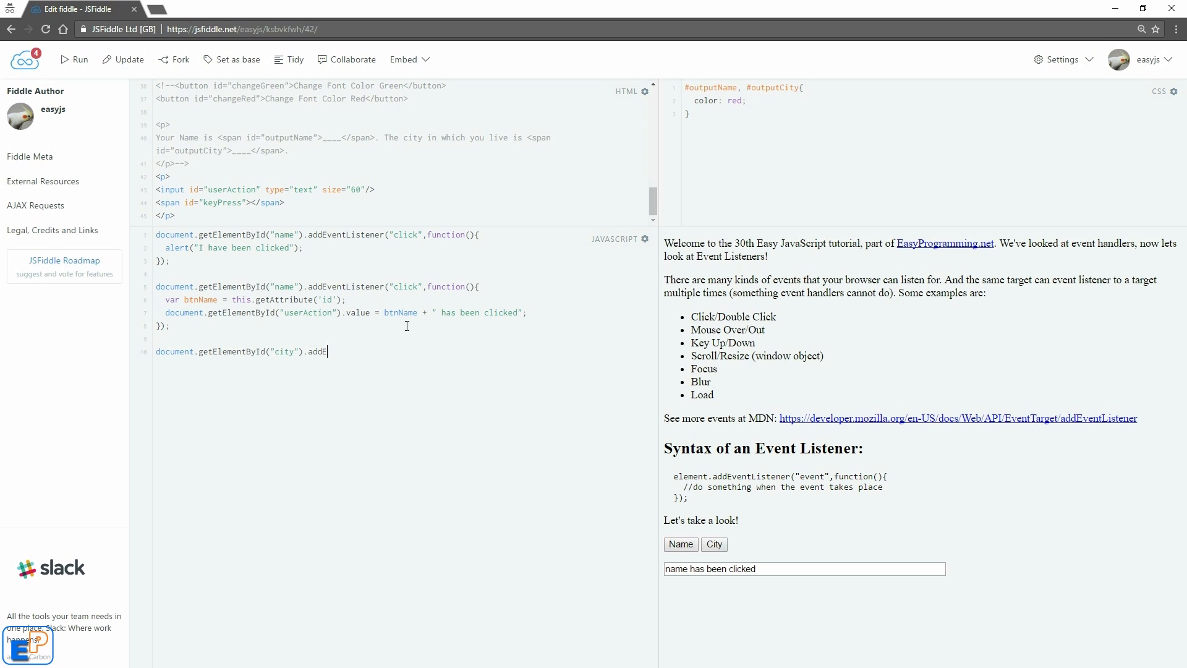
{"action": "type", "text": "ventListe"}
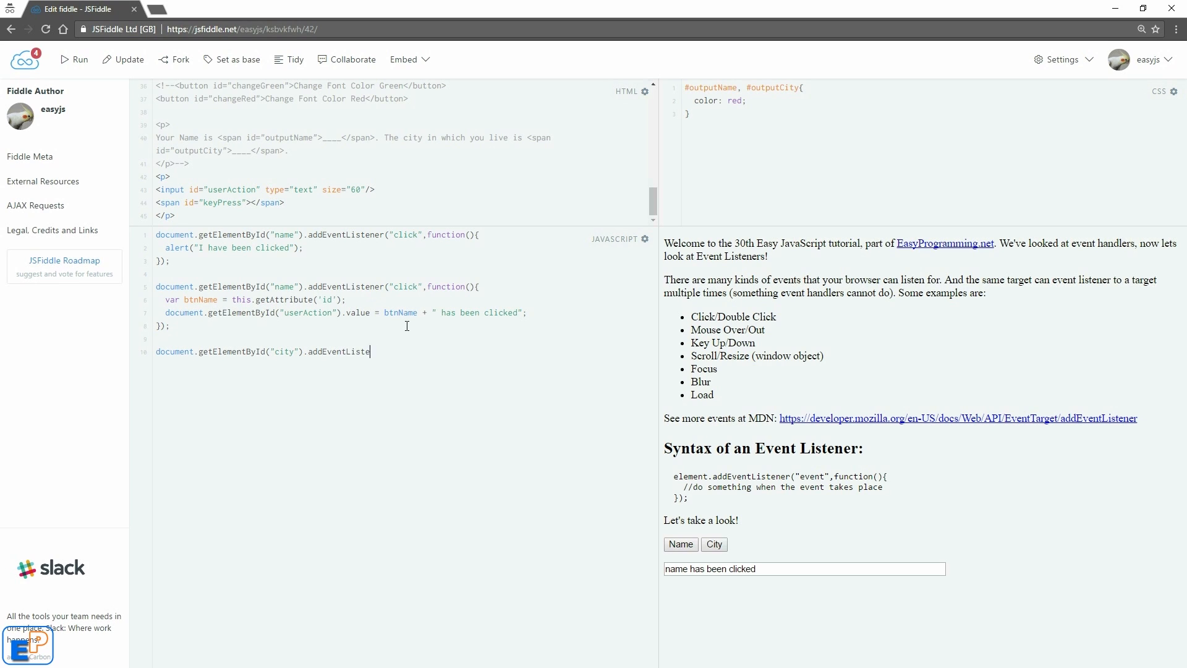
{"action": "type", "text": "ner(\"click\",function(){"}
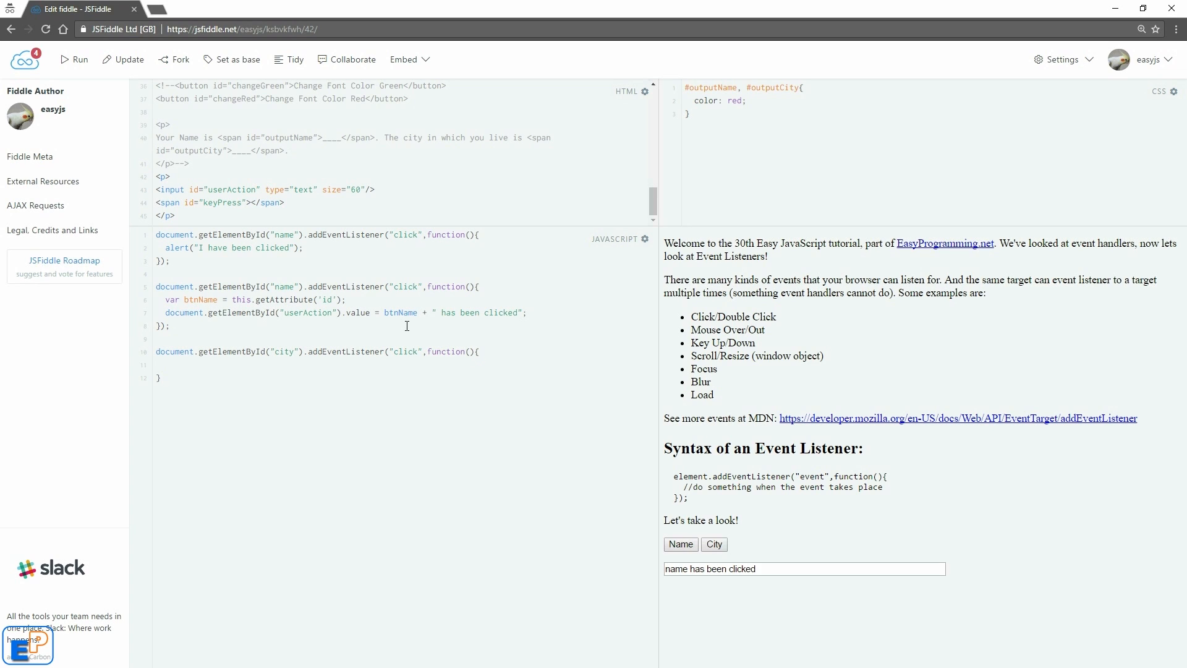
{"action": "type", "text": ");"}
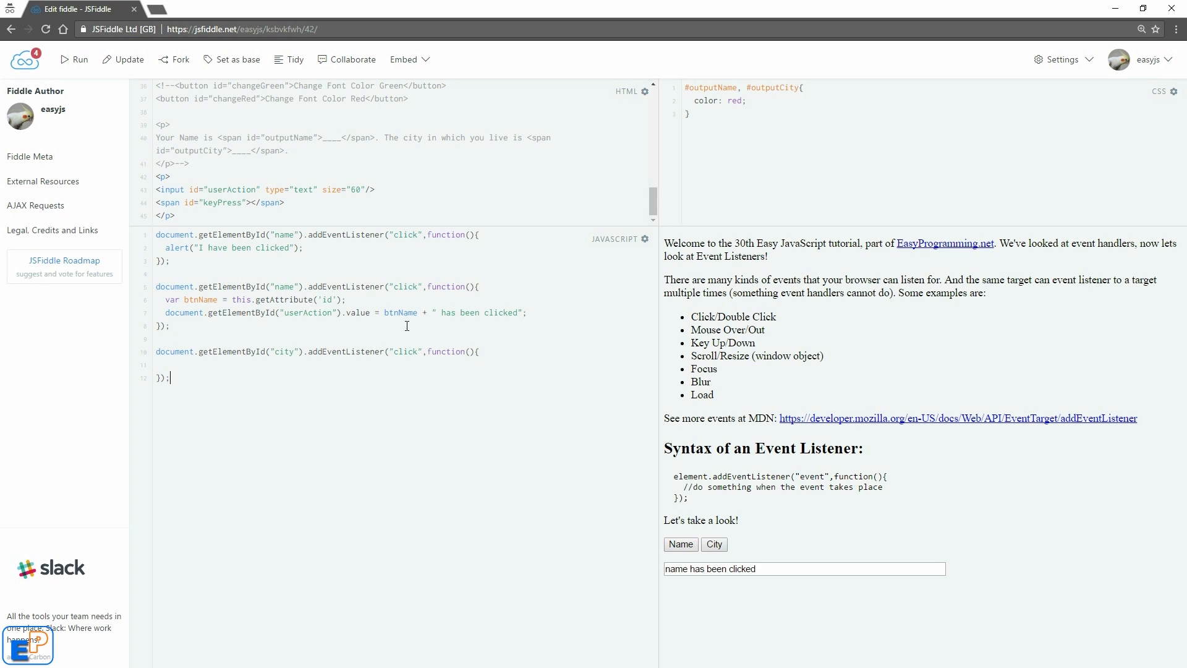
{"action": "left_click", "coordinate": [162, 364]}
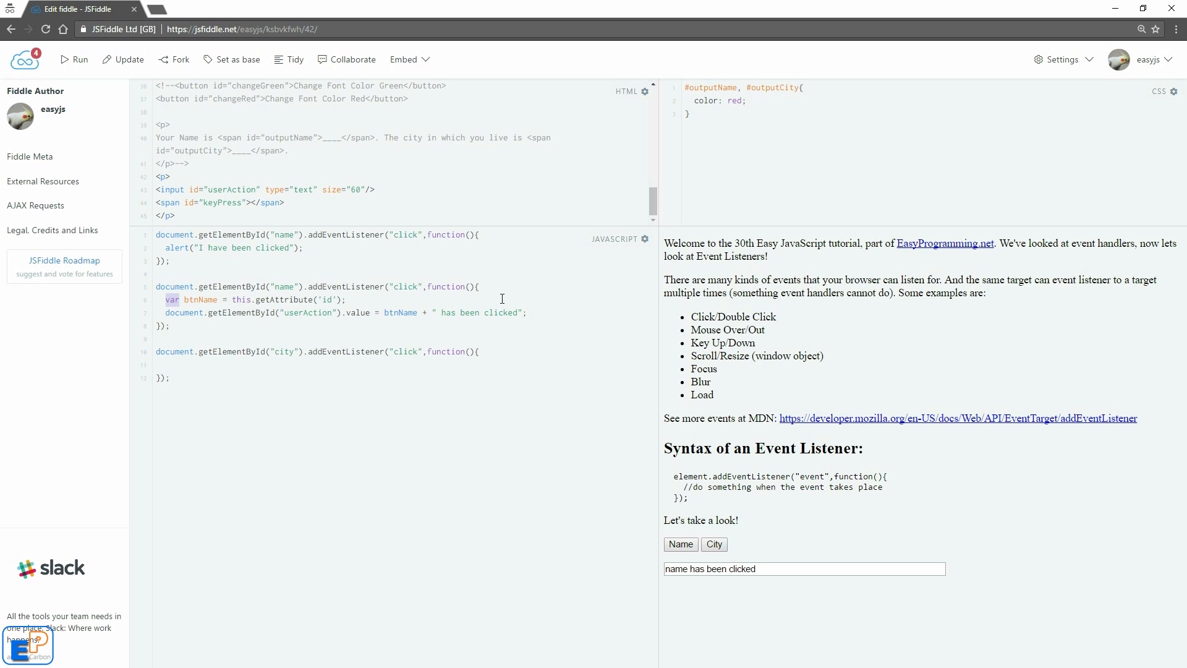
{"action": "type", "text": "var btnName = this.getAttribute('id');"}
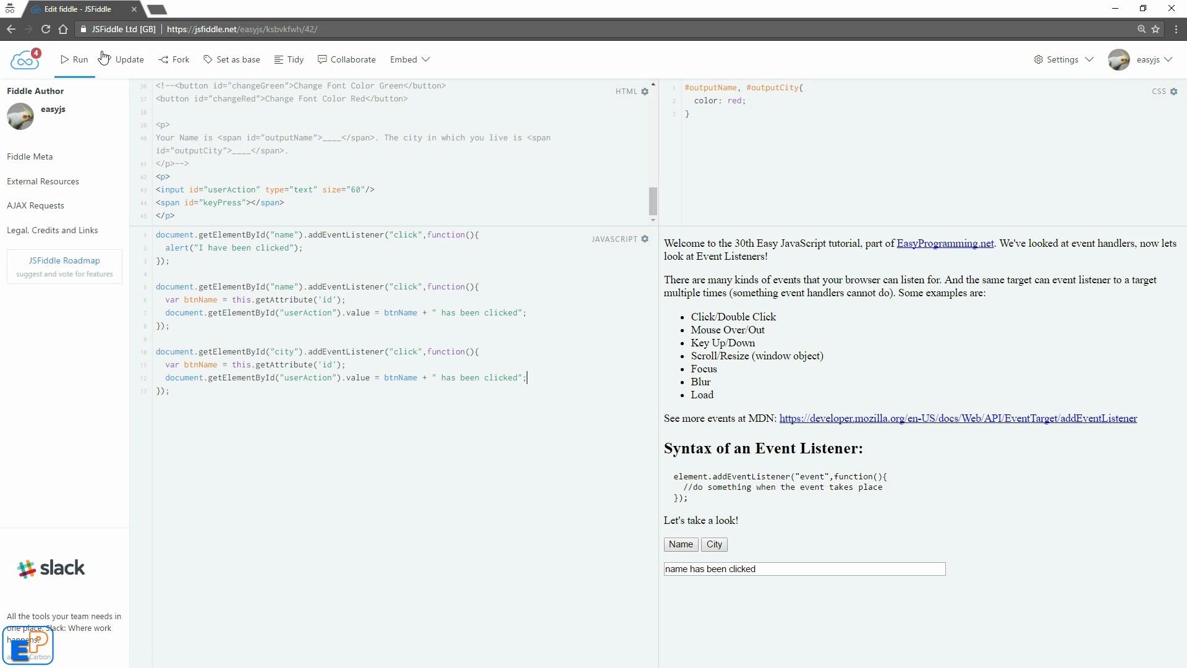
- Rerun the fiddle, click Name and dismiss its alert, then click City
{"action": "left_click", "coordinate": [74, 60]}
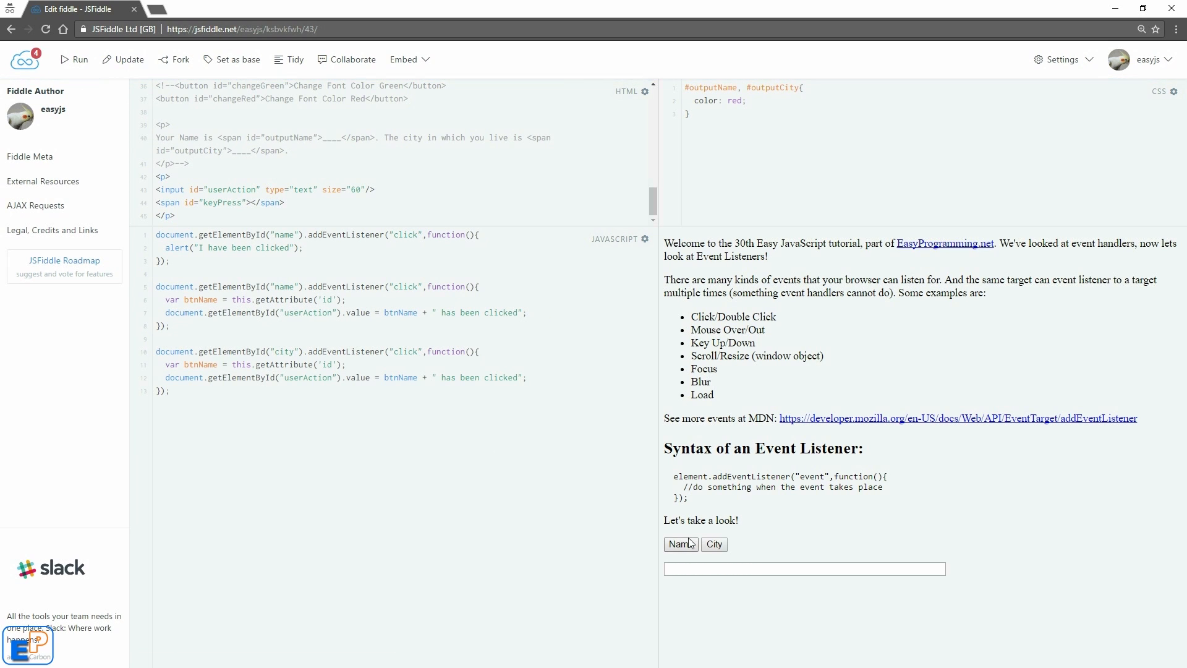
{"action": "left_click", "coordinate": [679, 543]}
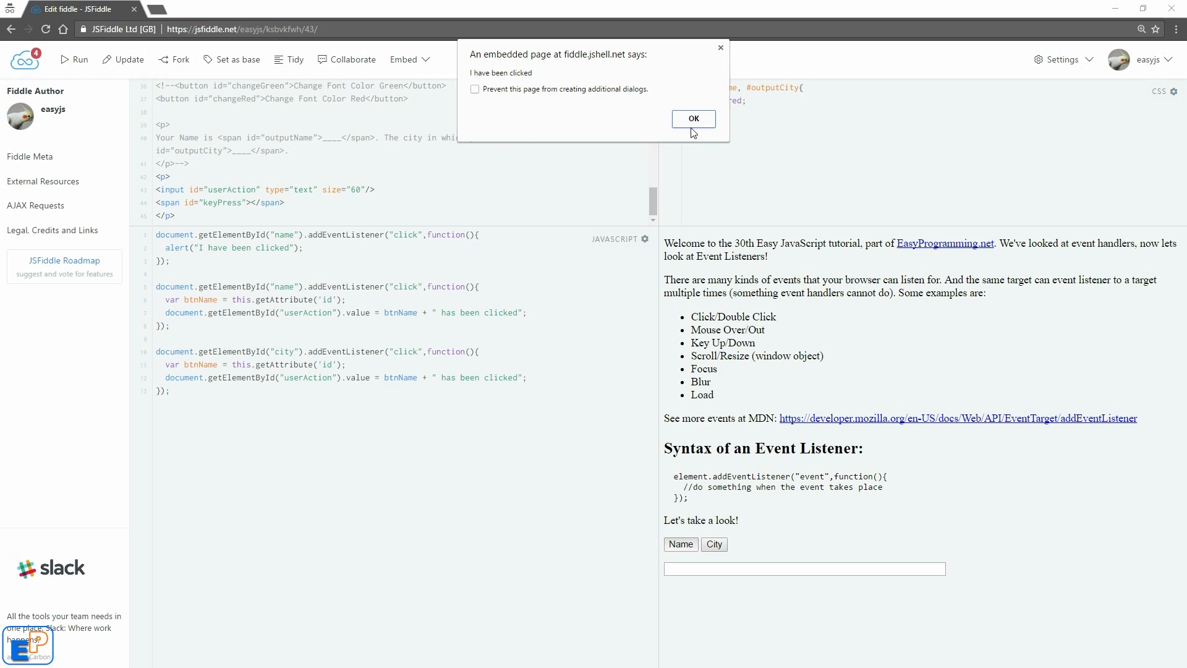
{"action": "left_click", "coordinate": [692, 118]}
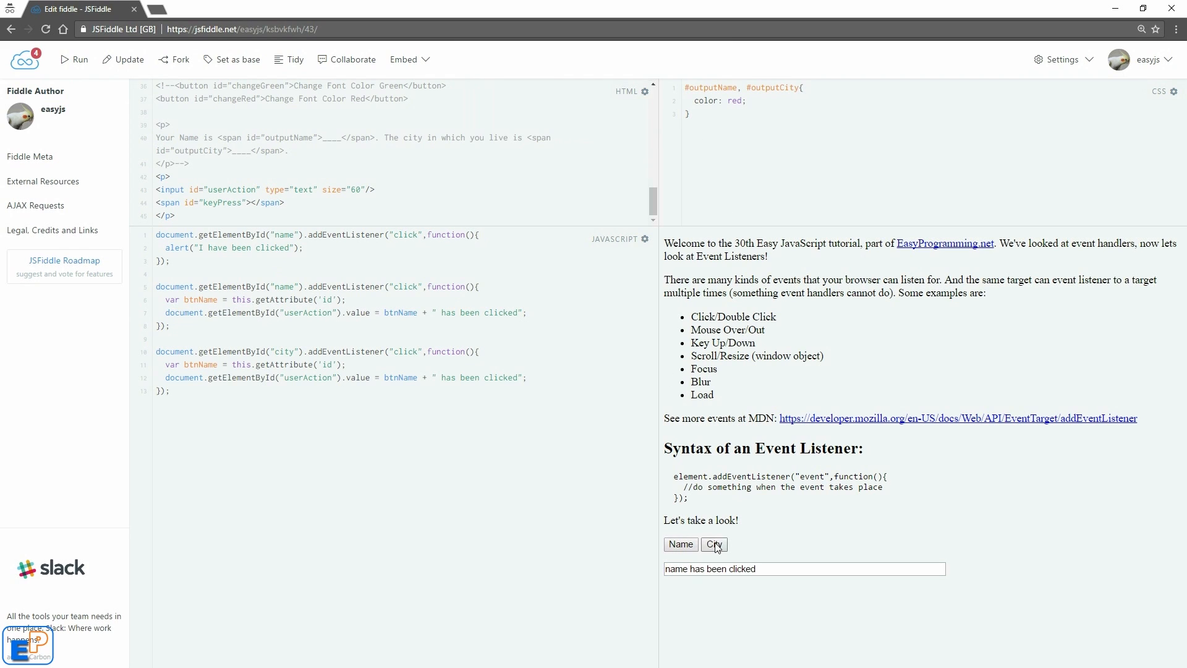
{"action": "left_click", "coordinate": [713, 543]}
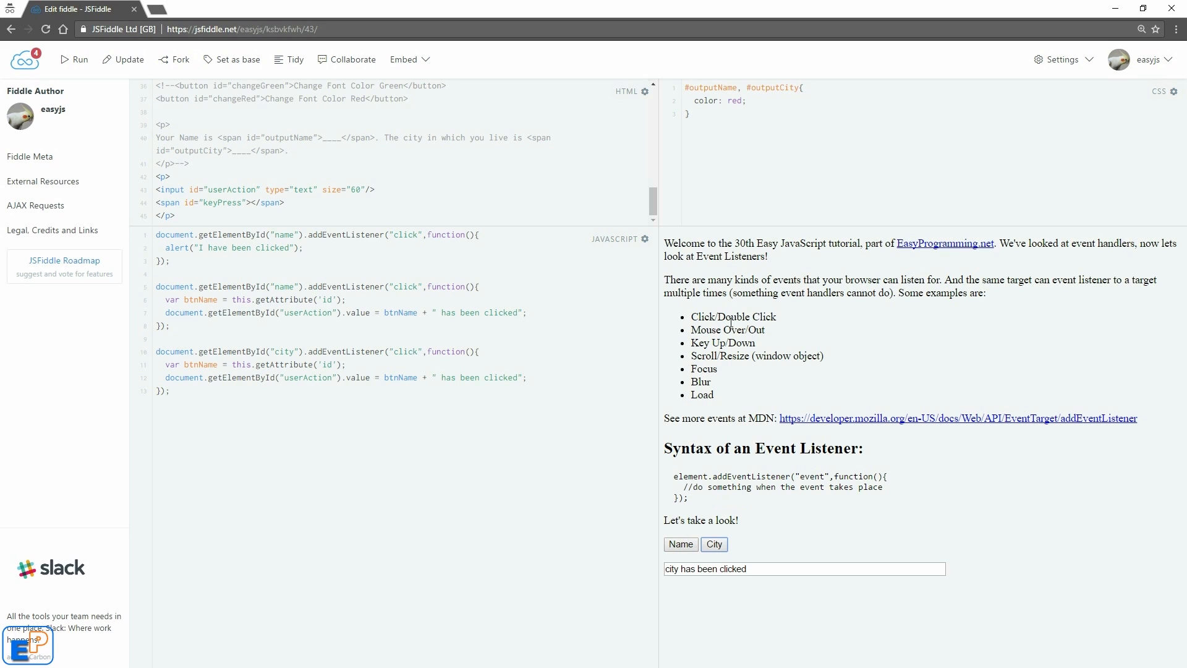
{"action": "left_click_drag", "start_coordinate": [726, 317], "coordinate": [700, 386]}
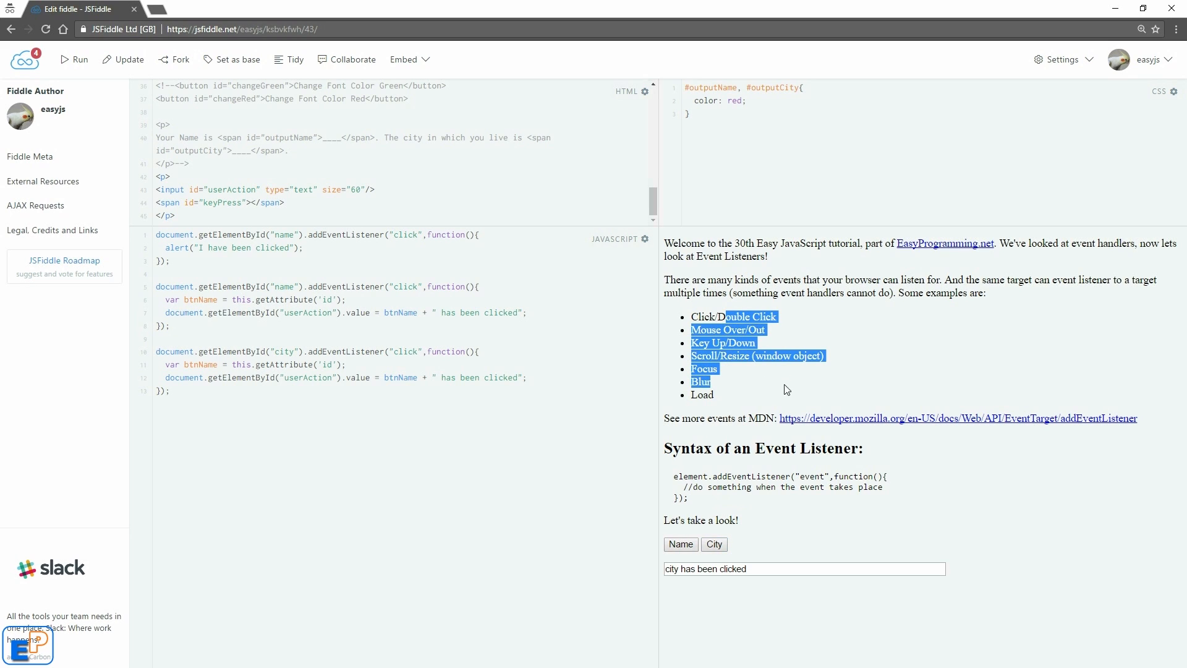
{"action": "left_click", "coordinate": [785, 406]}
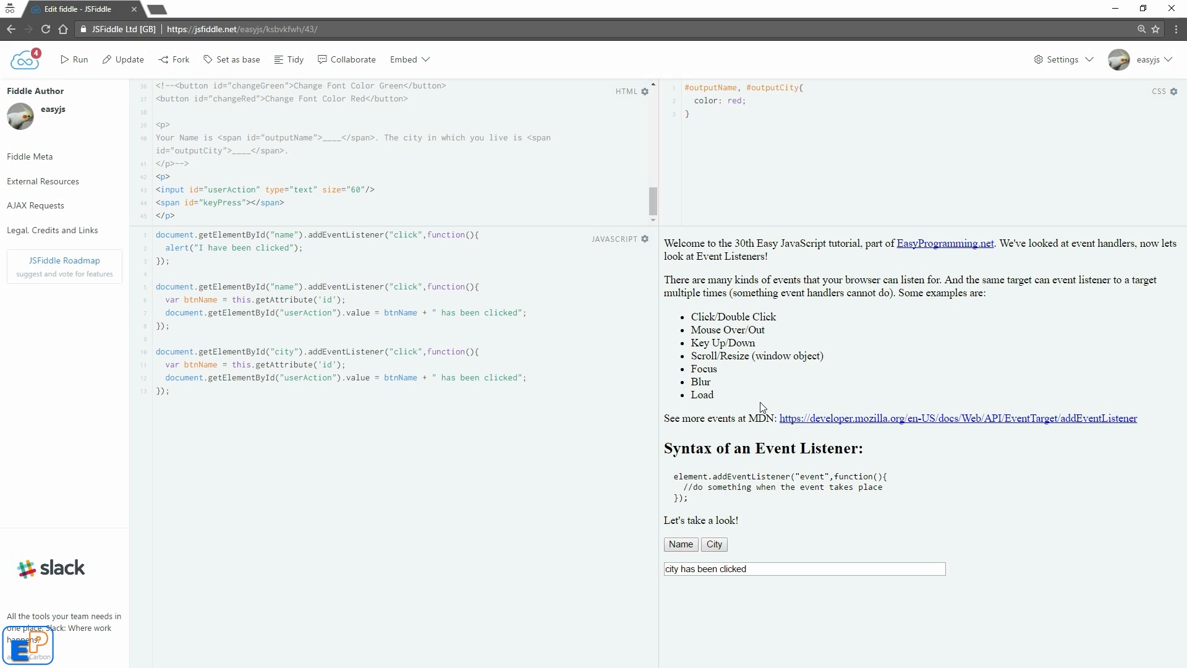
{"action": "mouse_move", "coordinate": [967, 255]}
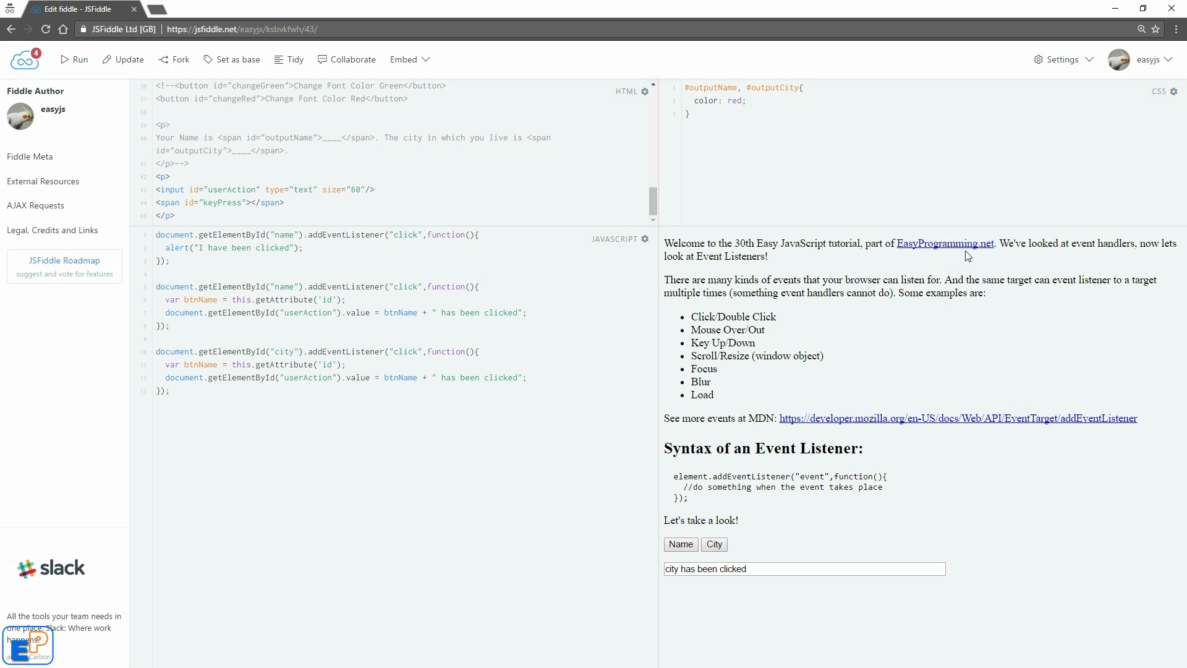